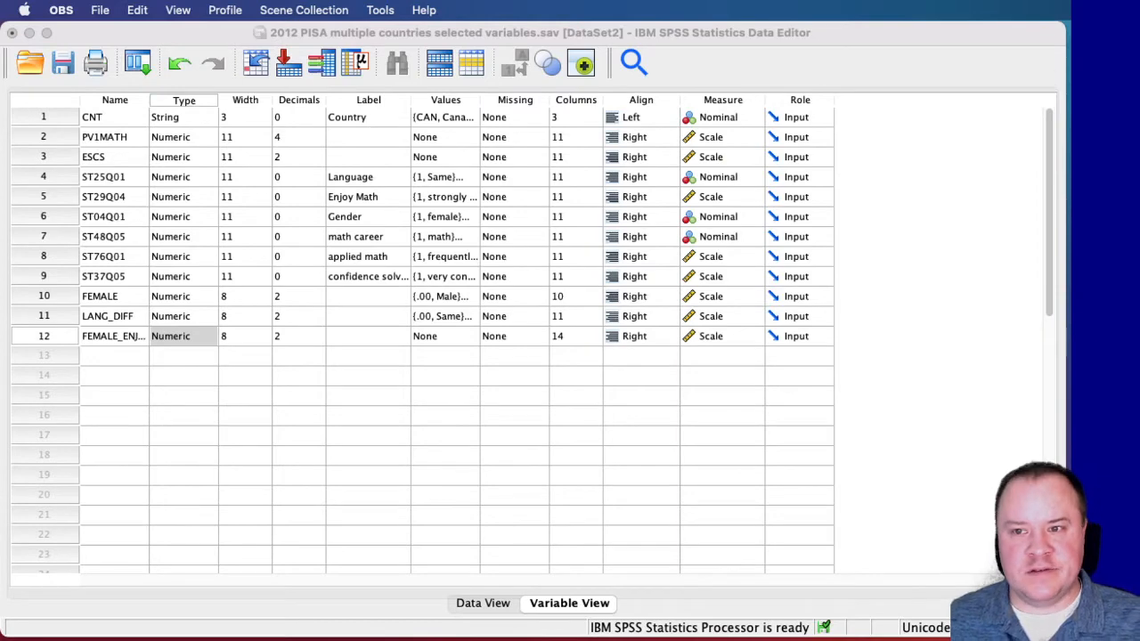
pyautogui.moveTo(675, 128)
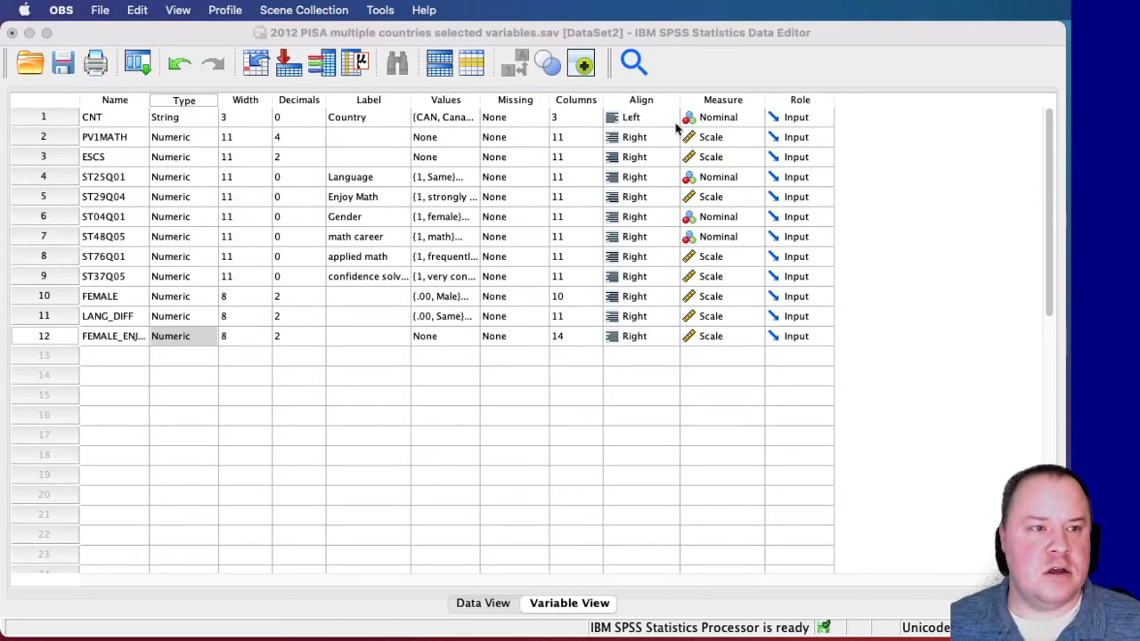
# - Review the Language and applied math labels and select the FEMALE variable
pyautogui.click(184, 335)
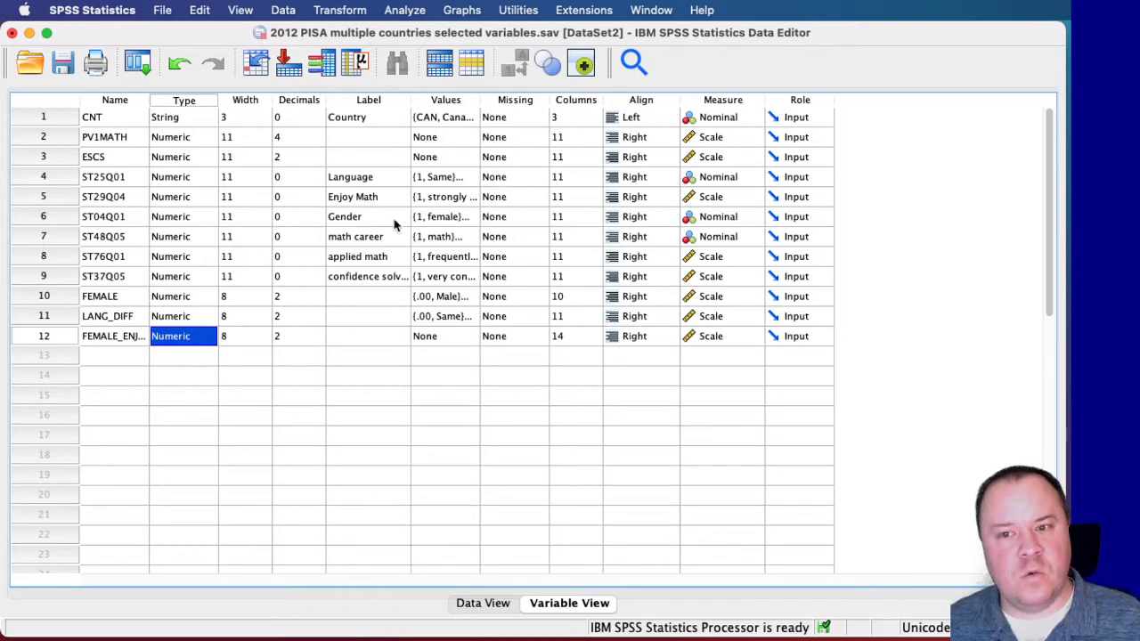
pyautogui.moveTo(737, 91)
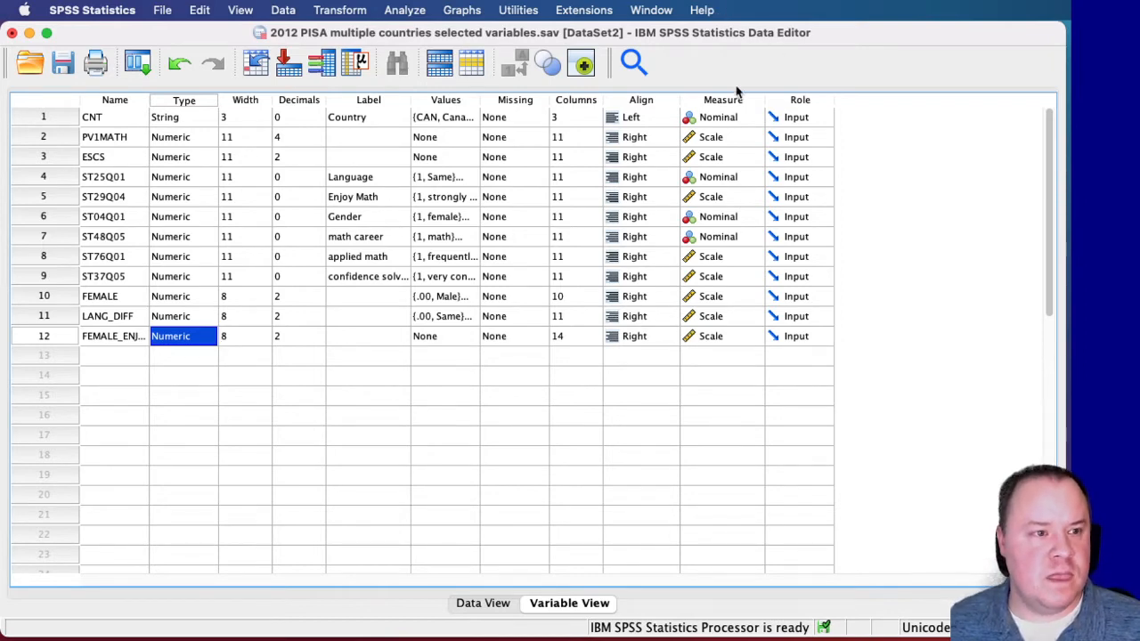
pyautogui.click(367, 176)
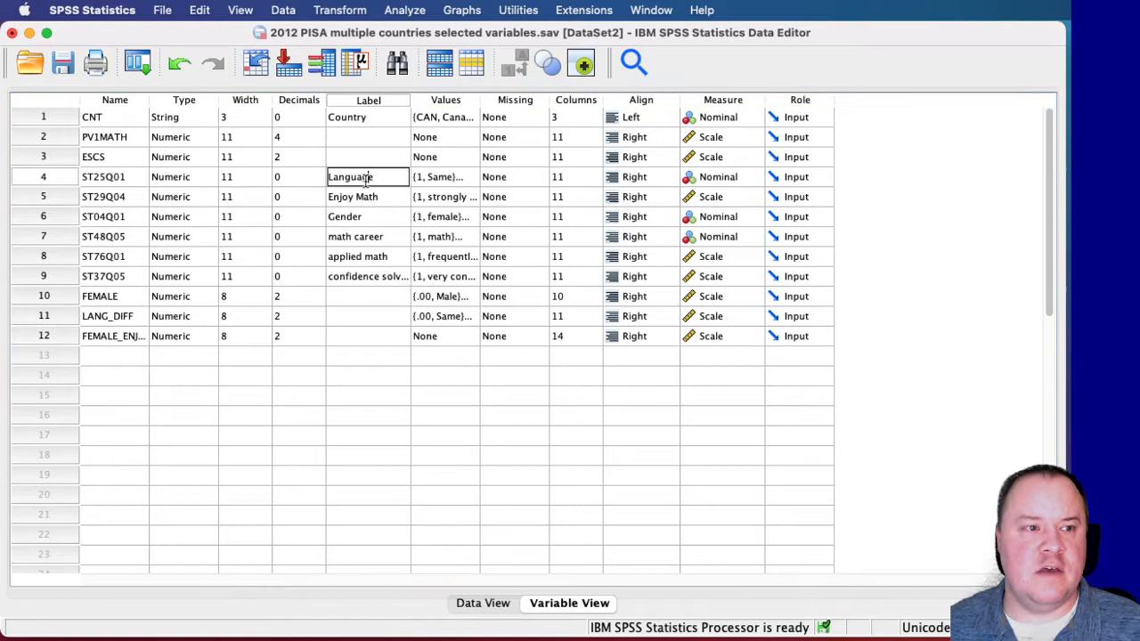
pyautogui.click(367, 257)
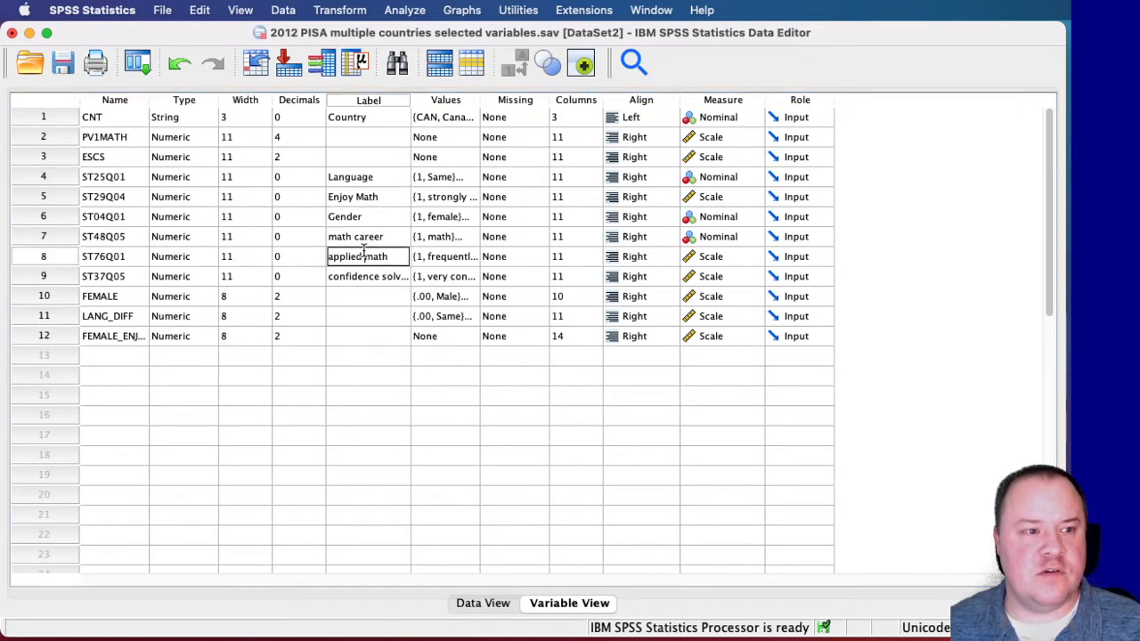
pyautogui.click(367, 276)
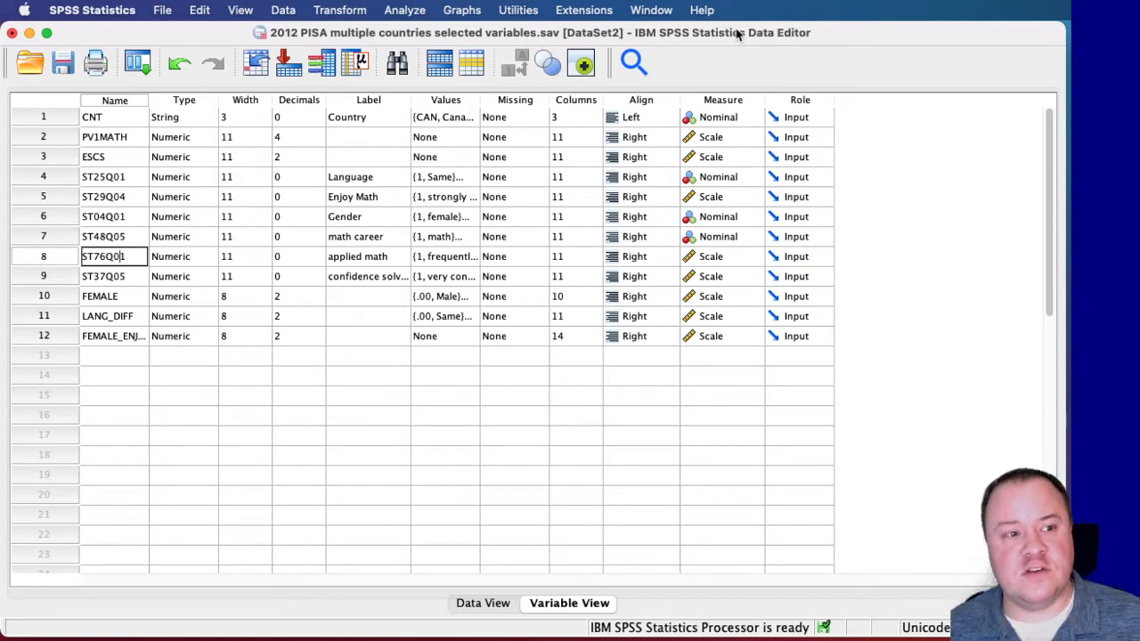
pyautogui.moveTo(128, 295)
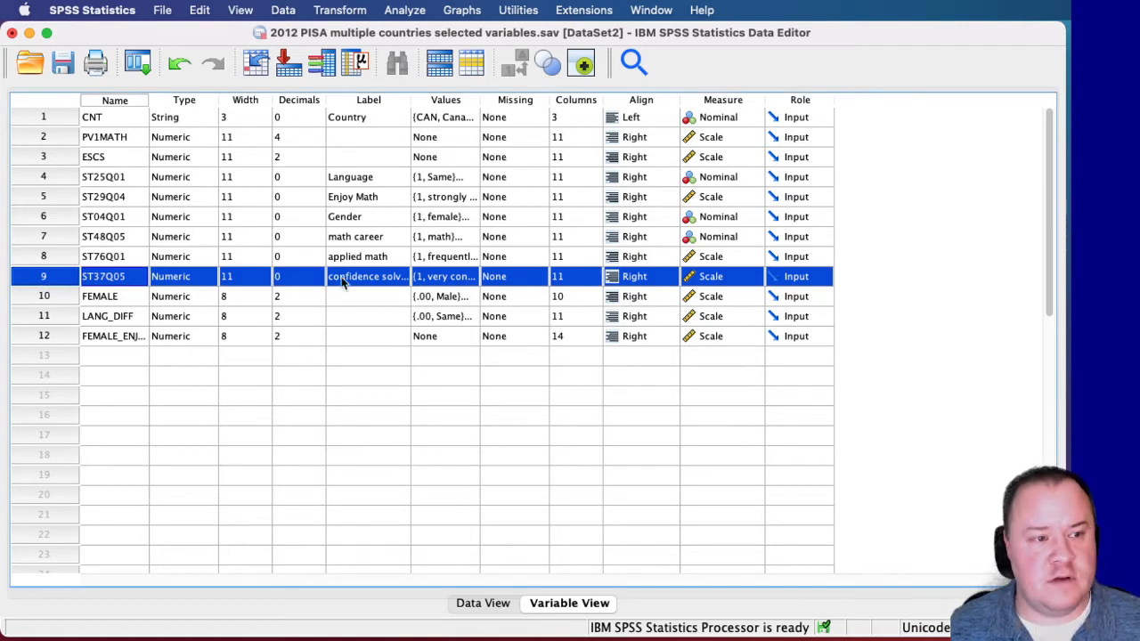
pyautogui.moveTo(388, 281)
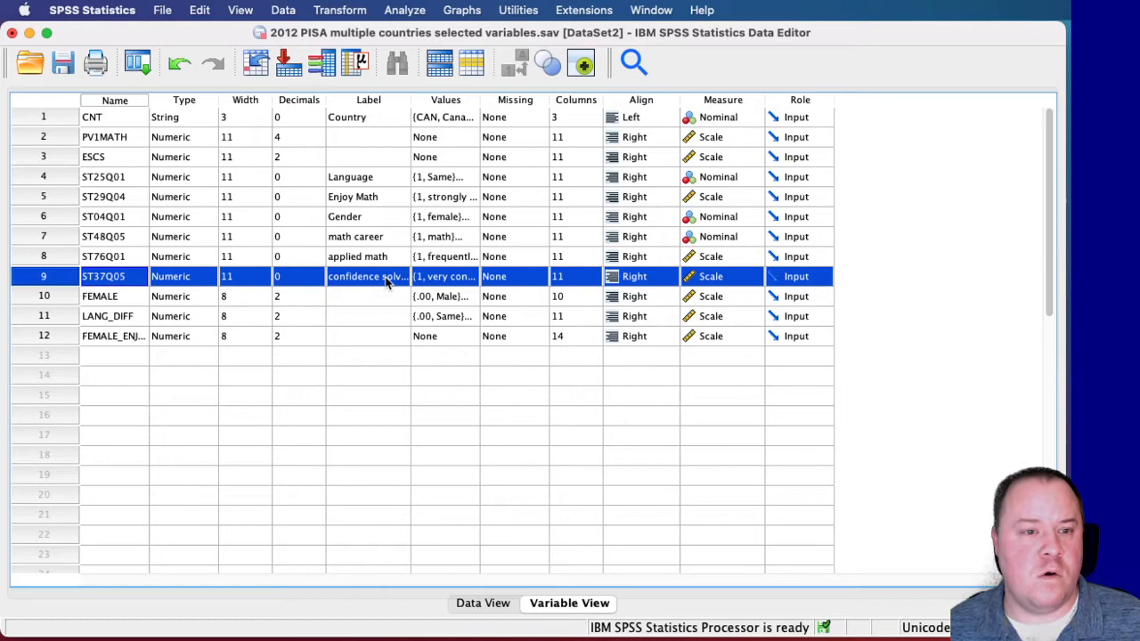
pyautogui.moveTo(709, 276)
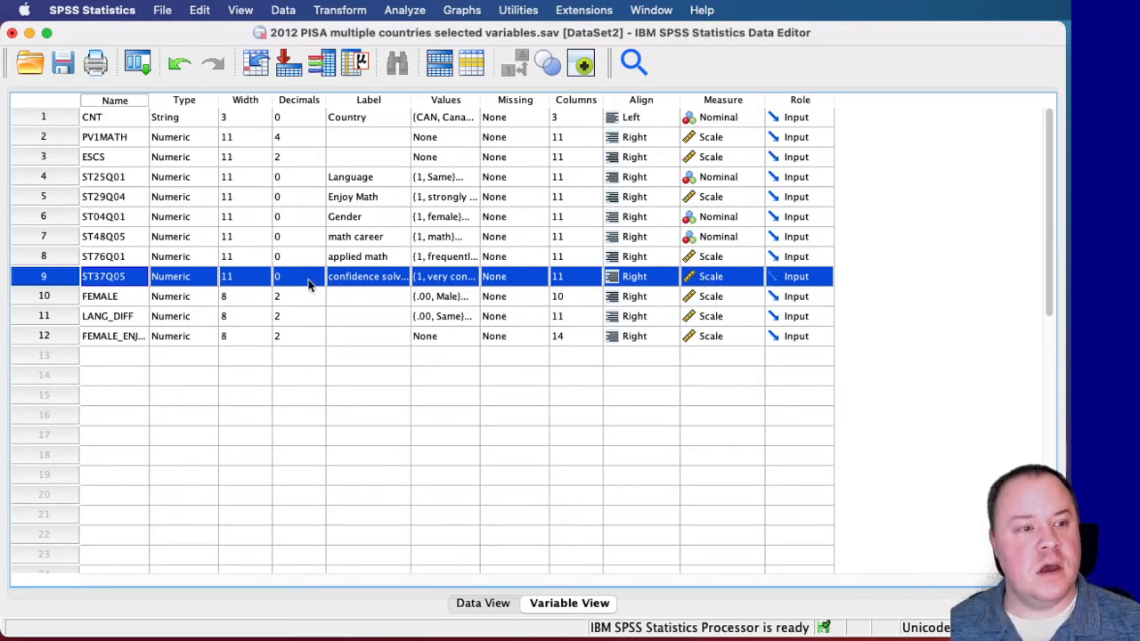
pyautogui.click(43, 295)
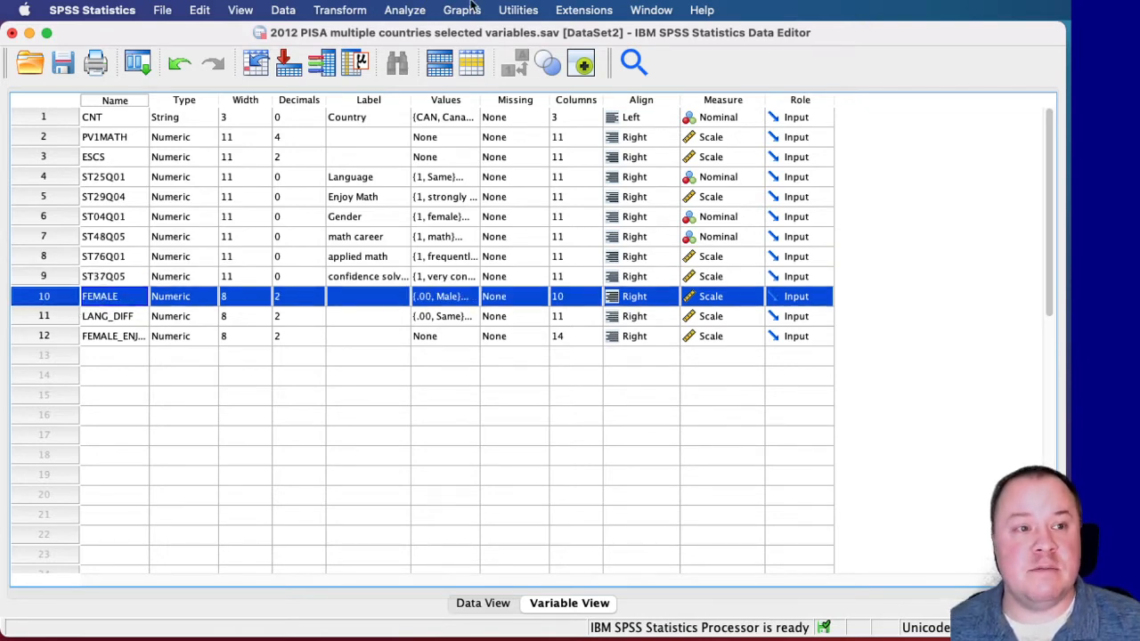
# - Compute a new variable FEMALE_CONF as FEMALE * ST37Q05
pyautogui.click(338, 11)
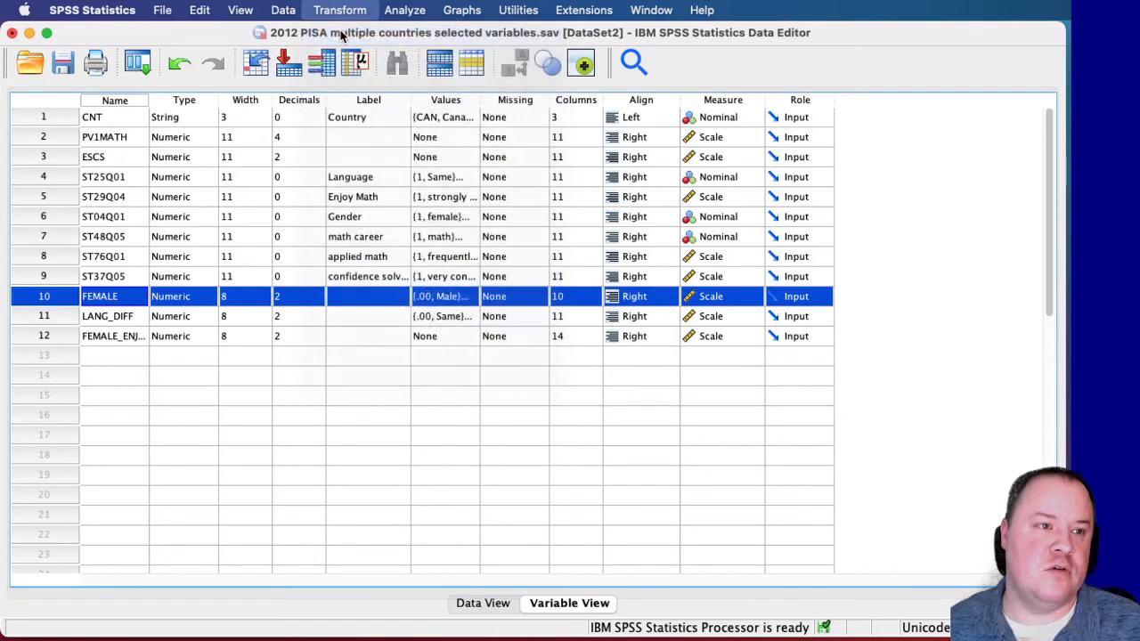
pyautogui.click(338, 10)
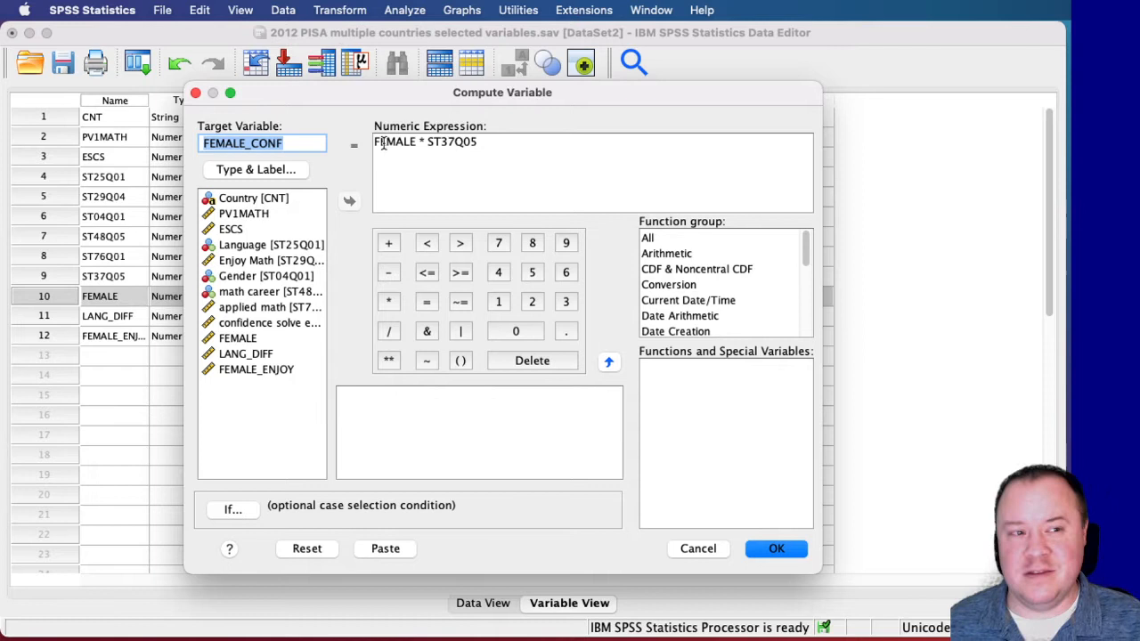
pyautogui.click(523, 143)
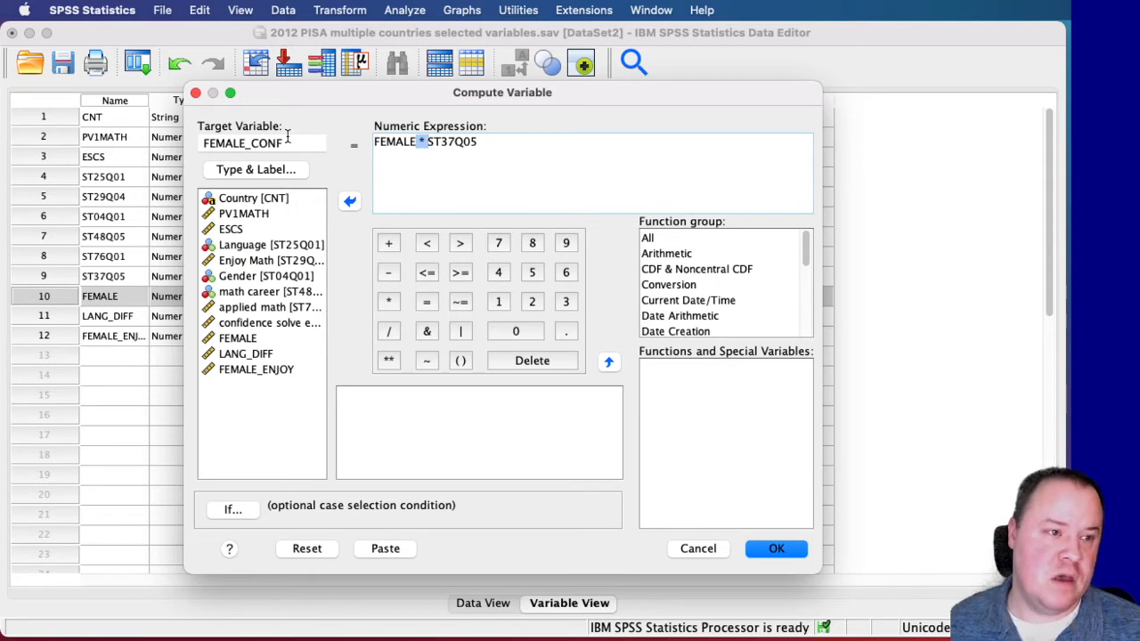
pyautogui.click(263, 142)
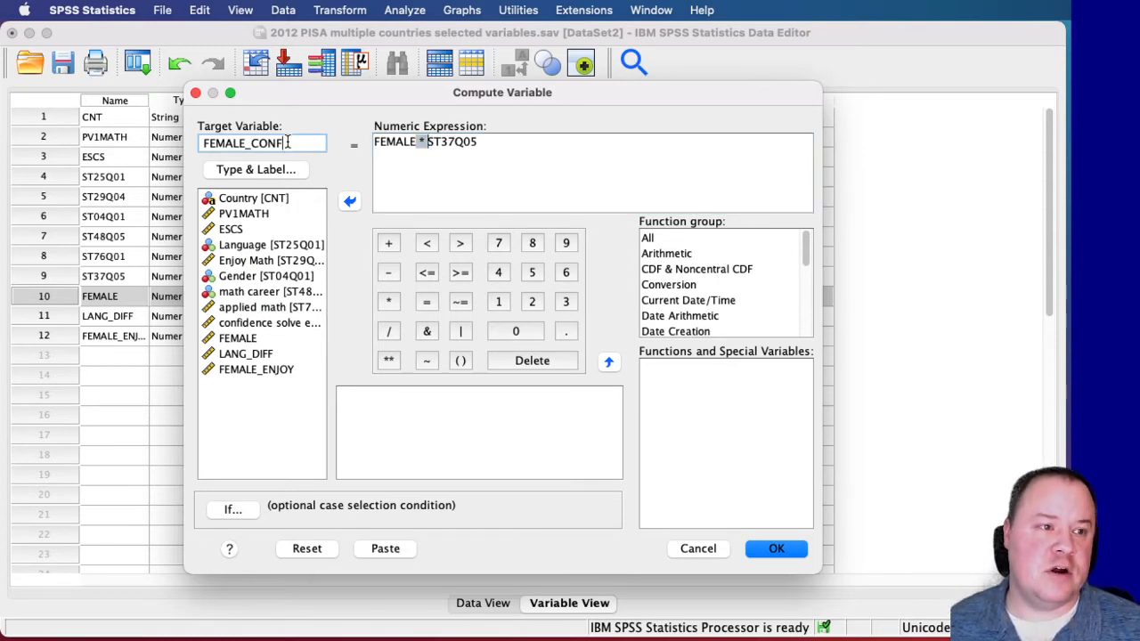
pyautogui.tripleClick(263, 143)
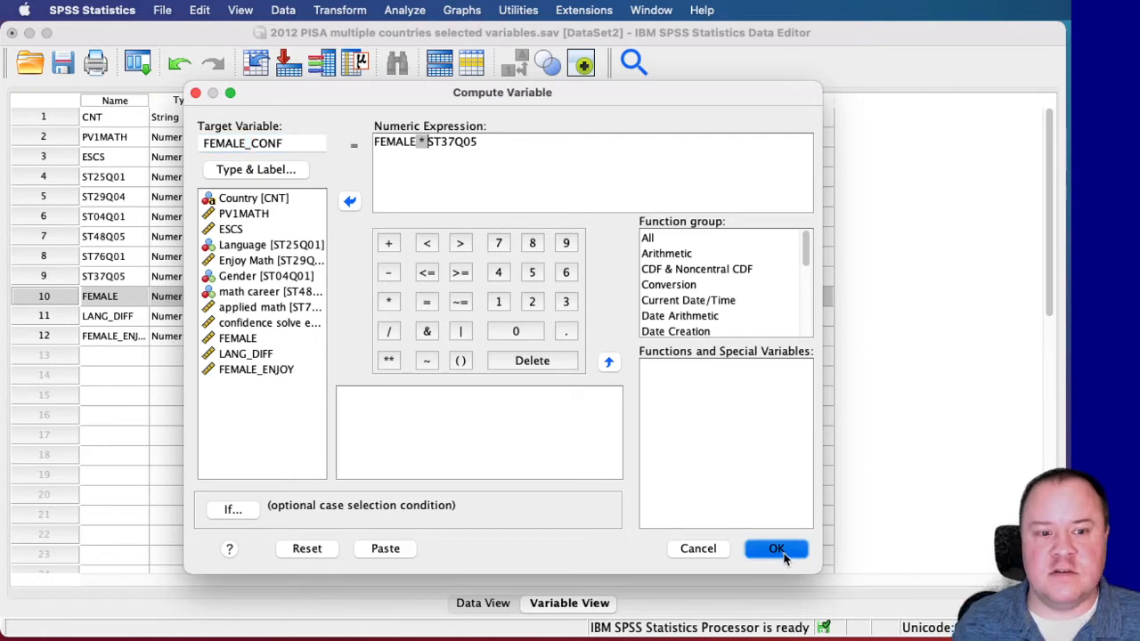
pyautogui.click(777, 548)
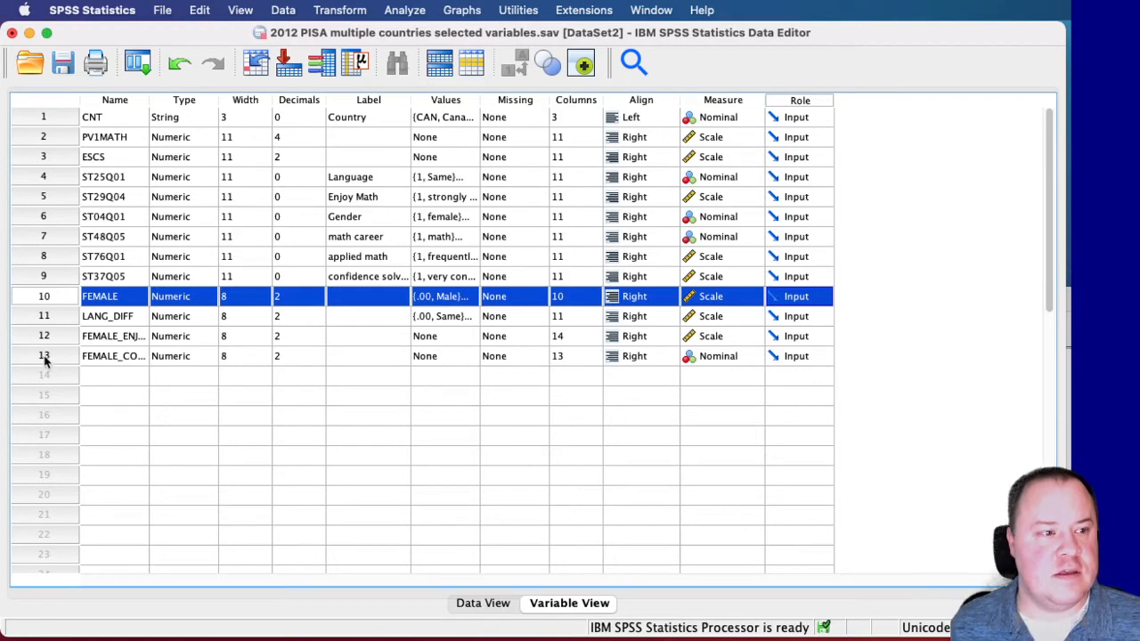
# - Set the measurement level of FEMALE_CONF to Scale
pyautogui.click(42, 356)
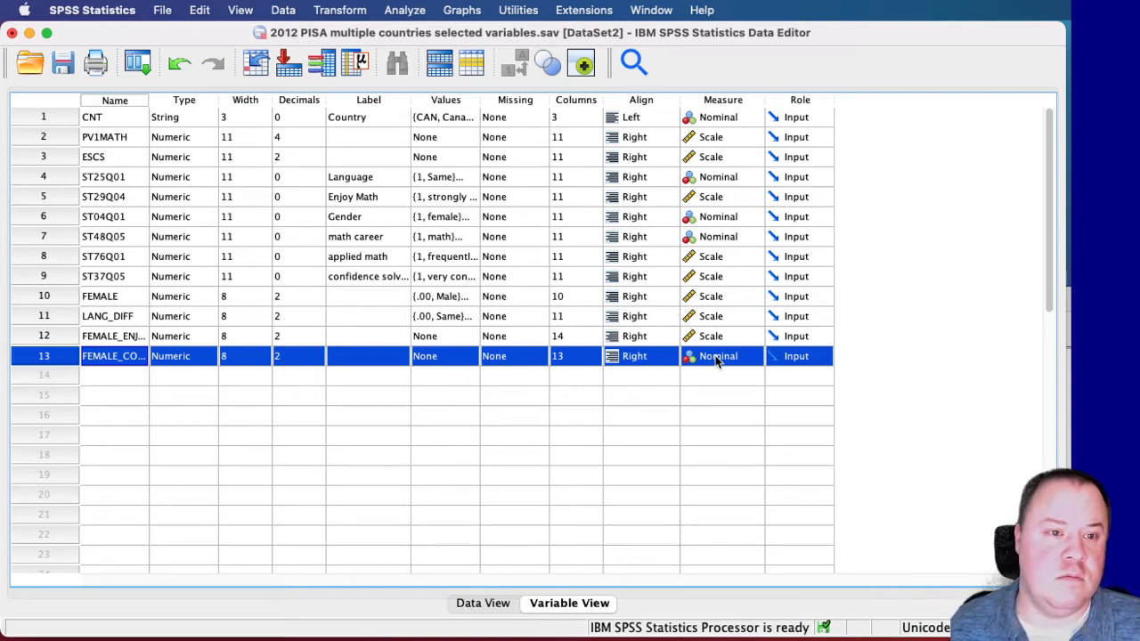
pyautogui.moveTo(757, 360)
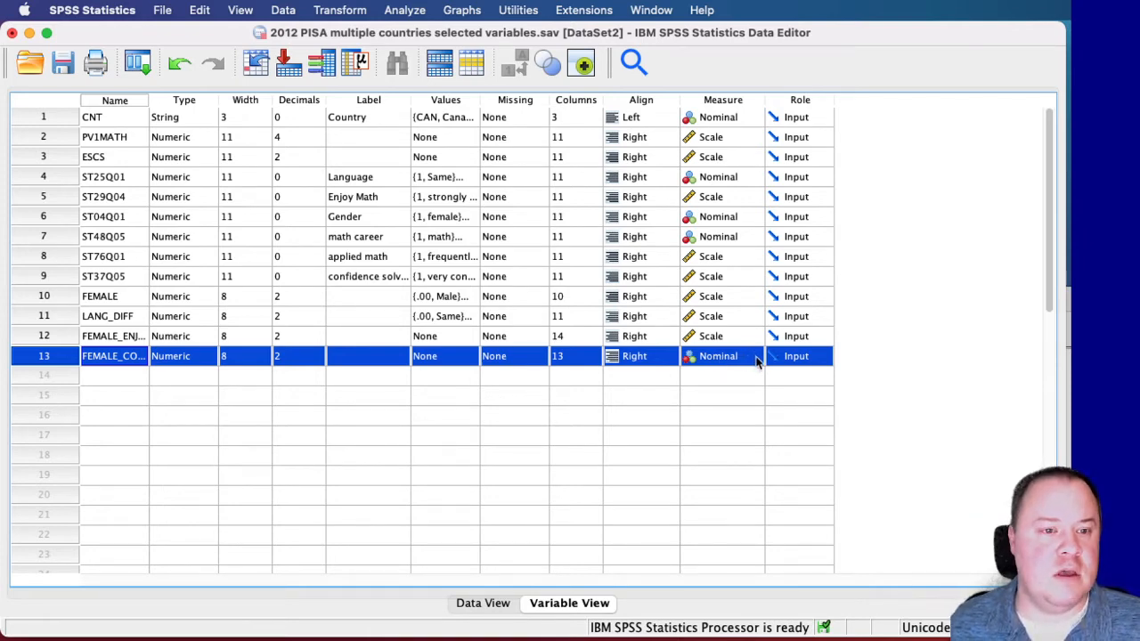
pyautogui.click(721, 356)
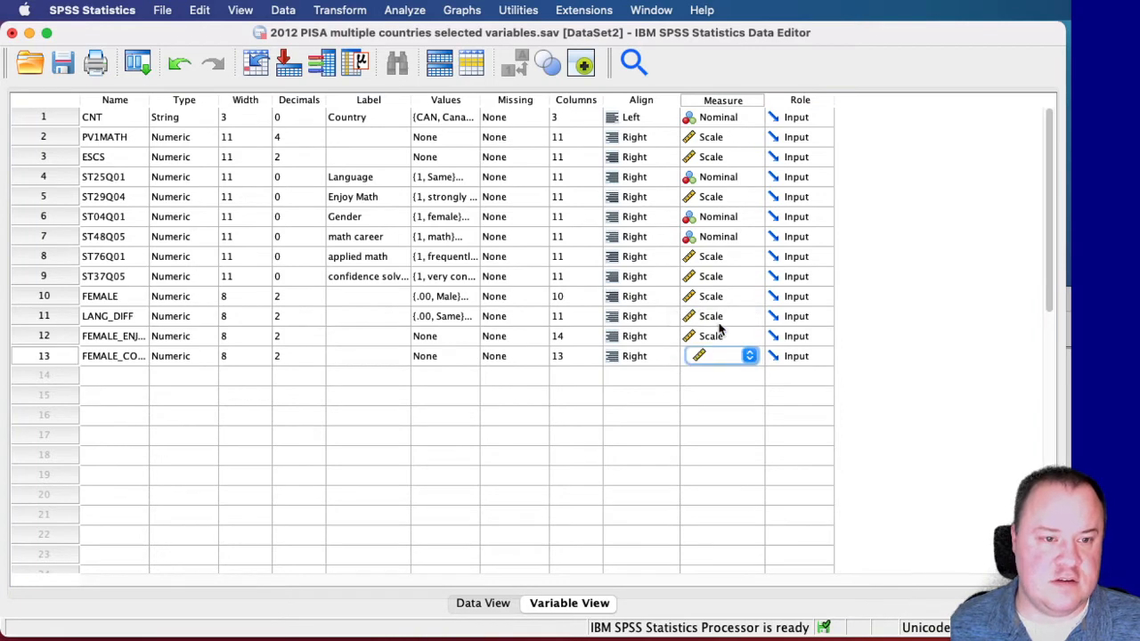
pyautogui.click(114, 356)
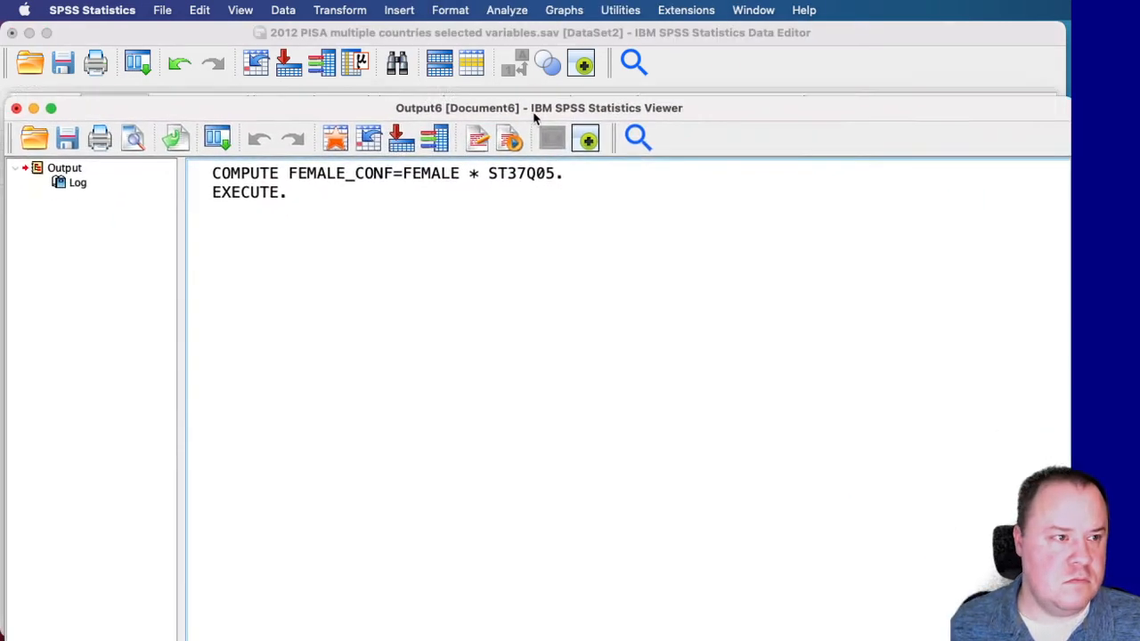
# - Start a linear regression from Analyze > Regression > Linear
pyautogui.click(506, 10)
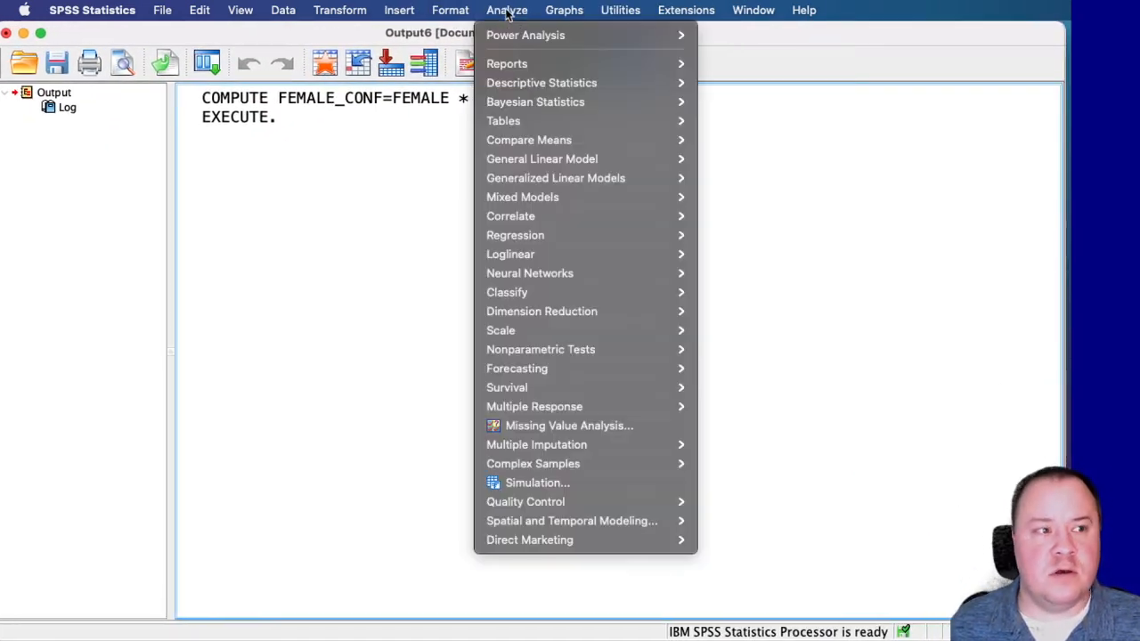
pyautogui.moveTo(524, 196)
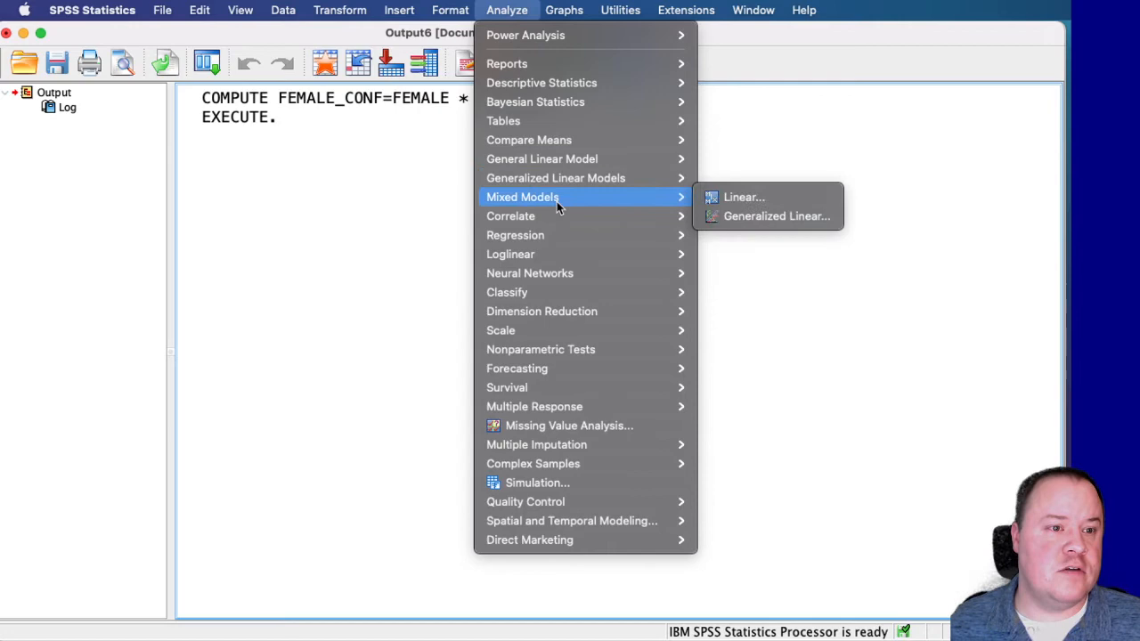
pyautogui.moveTo(515, 235)
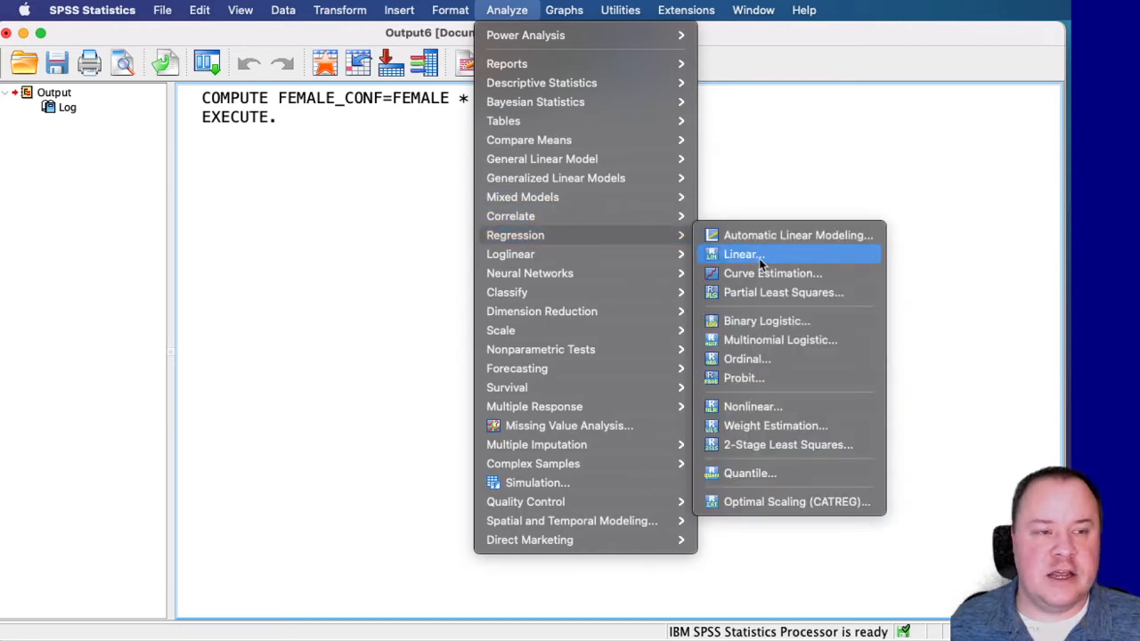
pyautogui.click(743, 252)
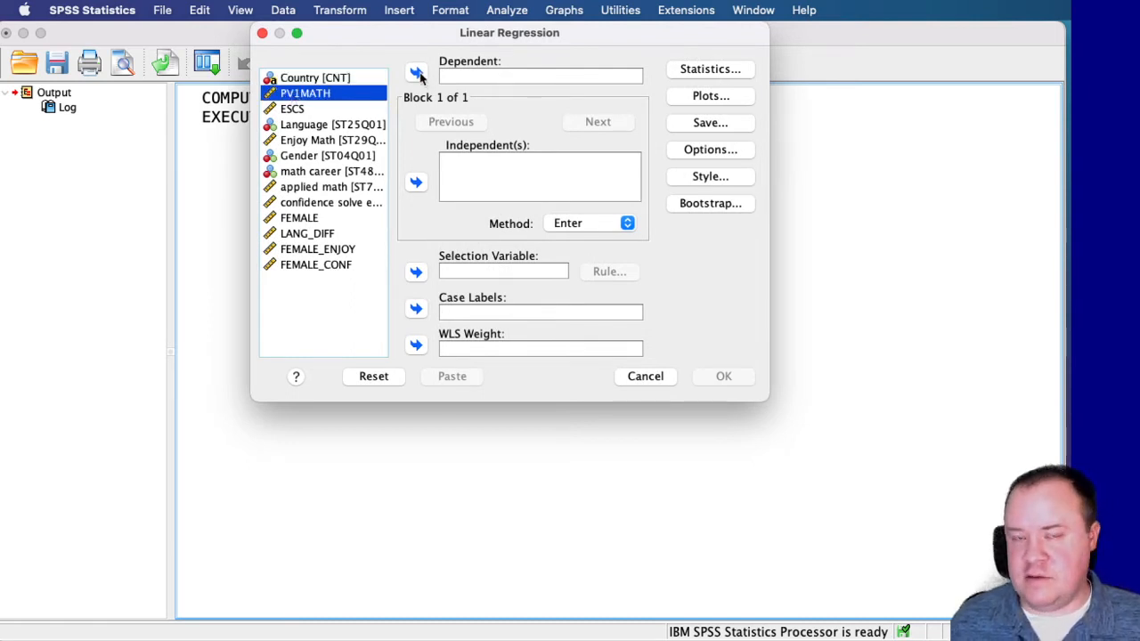
# - Make PV1MATH the dependent variable and add ESCS as a predictor
pyautogui.click(417, 71)
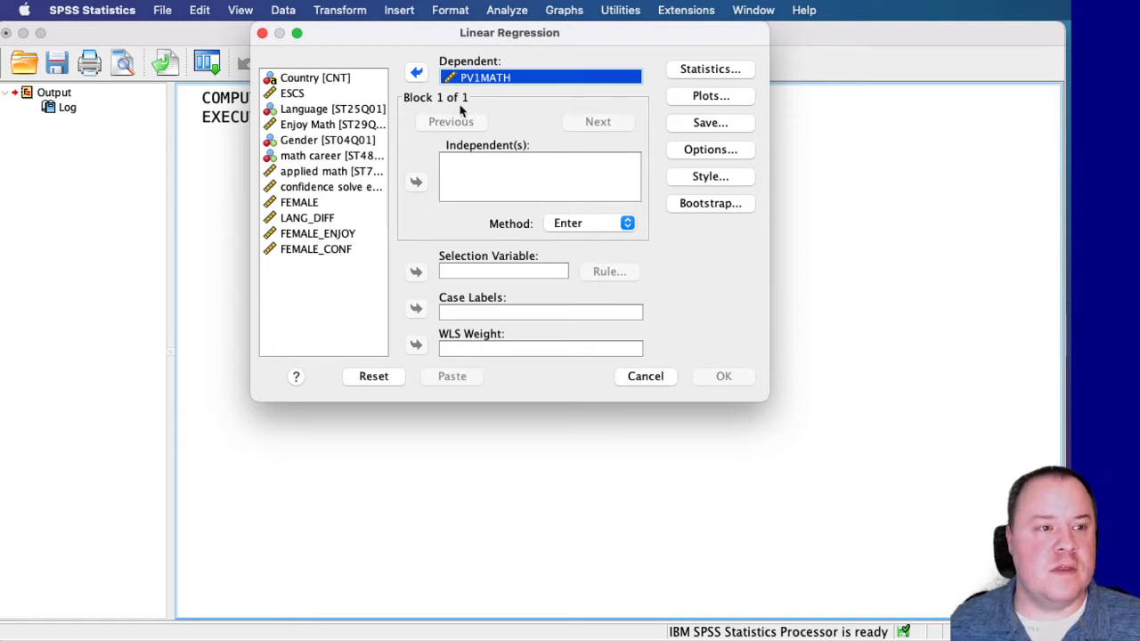
pyautogui.click(328, 139)
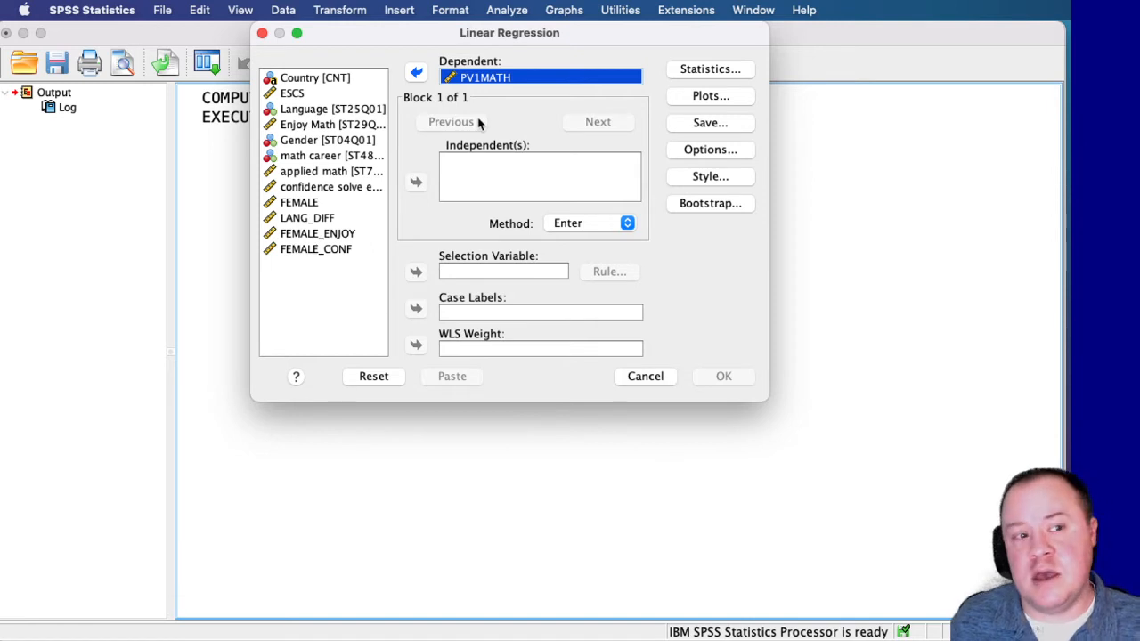
pyautogui.click(292, 92)
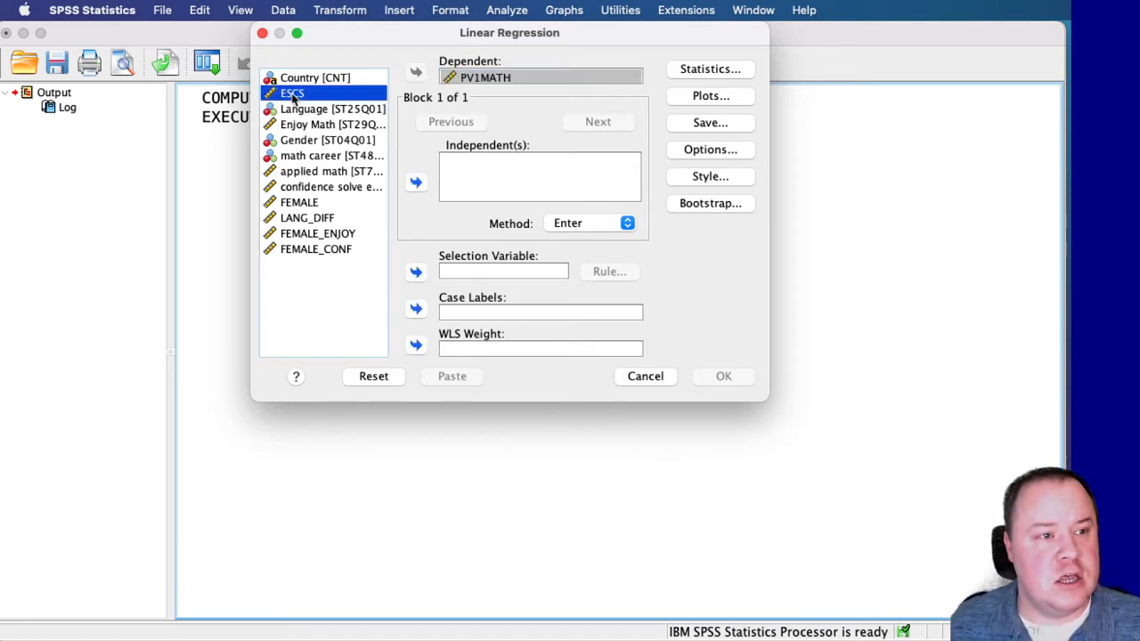
pyautogui.click(417, 182)
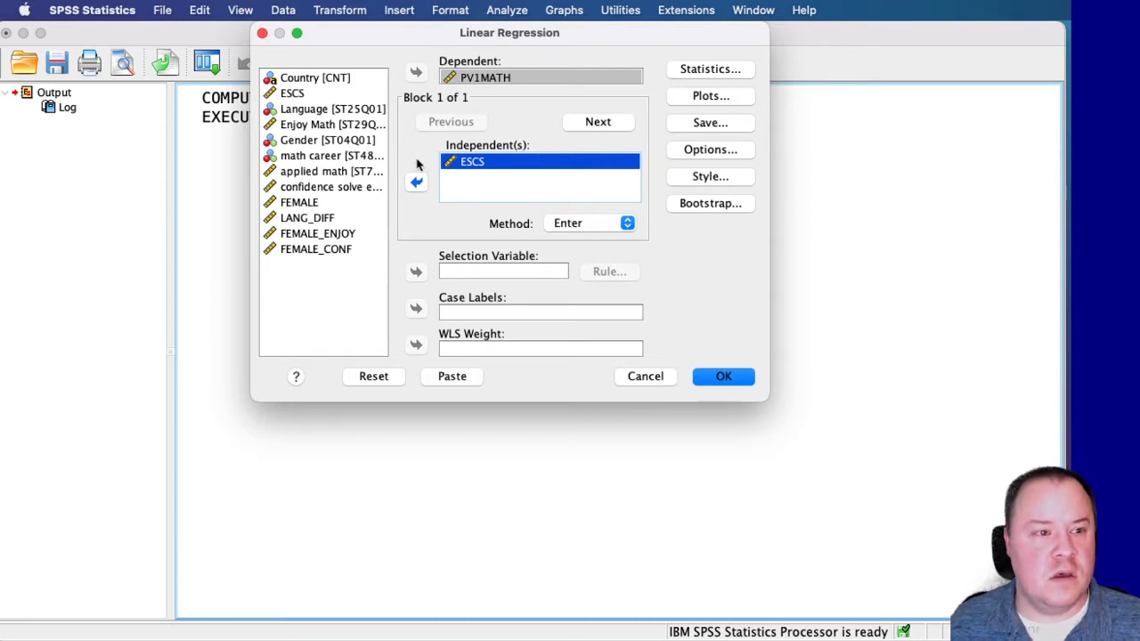
# - Add confidence solve equation, FEMALE and LANG_DIFF to the first block's predictors
pyautogui.click(331, 187)
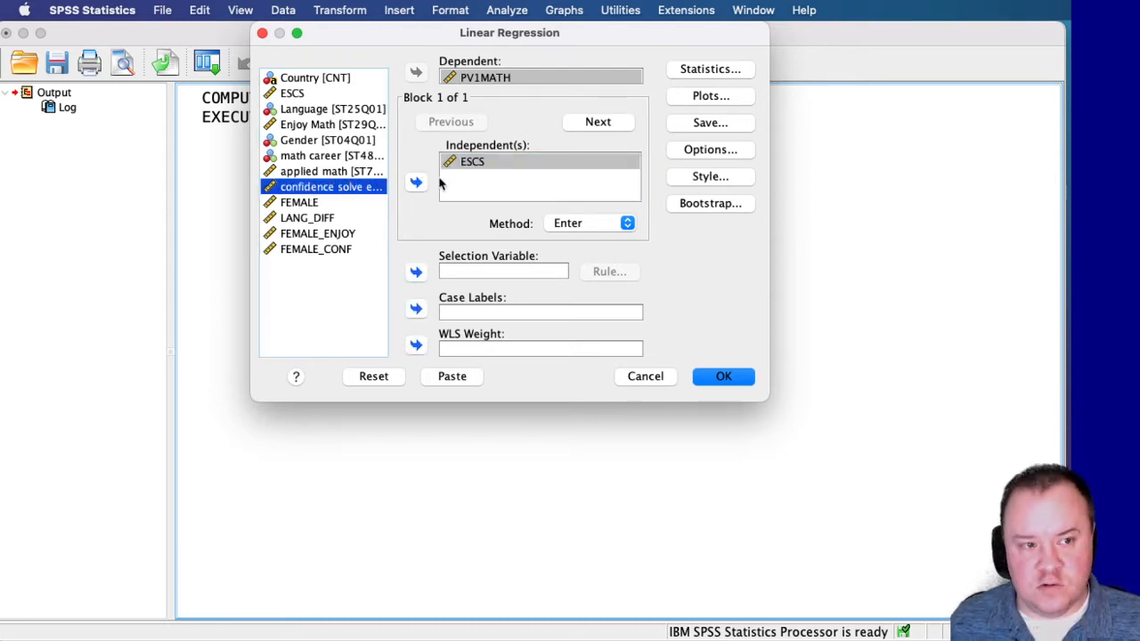
pyautogui.click(416, 182)
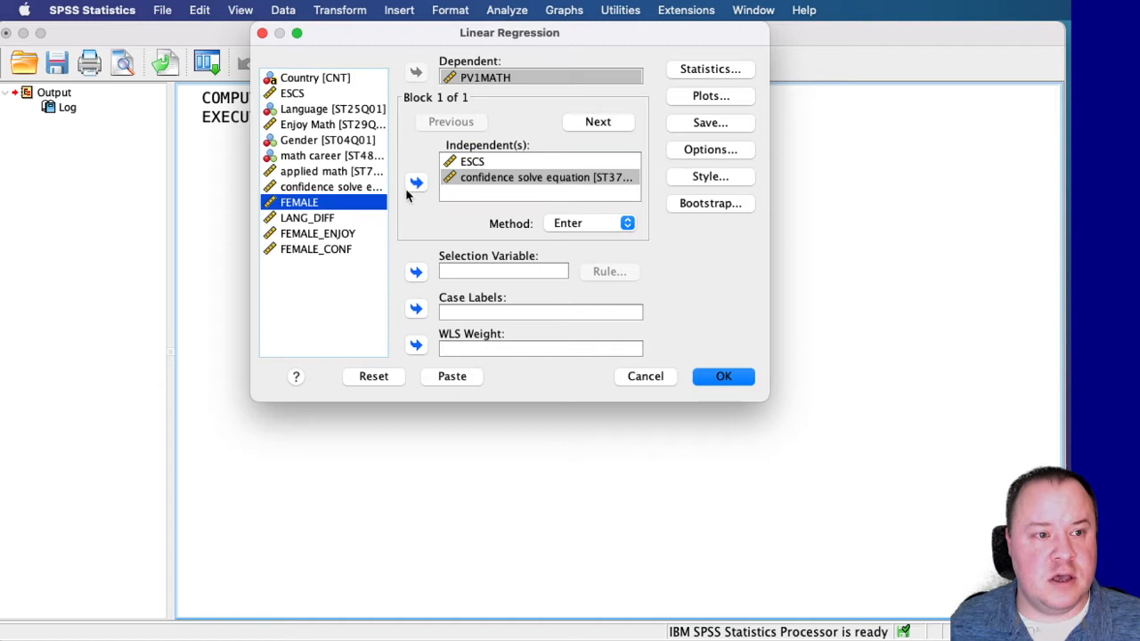
pyautogui.click(417, 181)
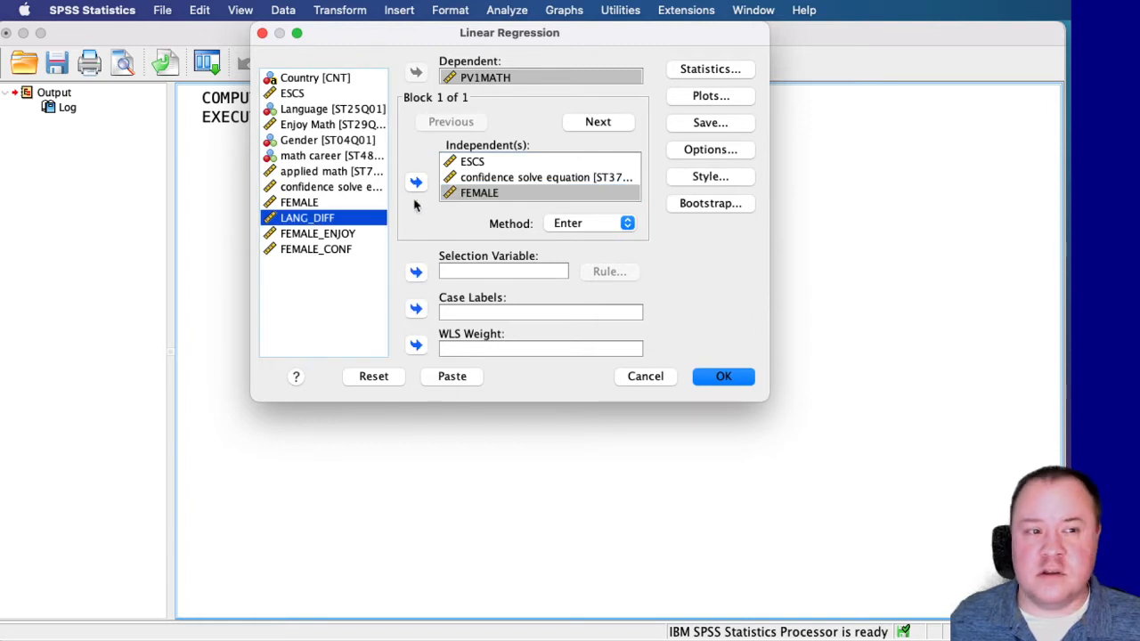
pyautogui.click(416, 182)
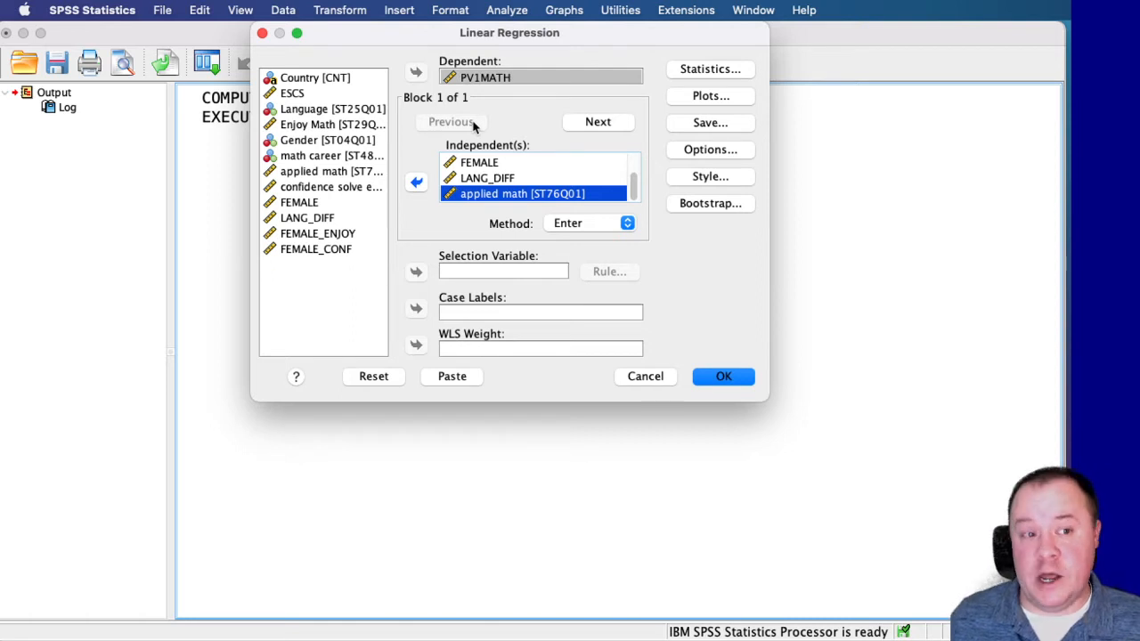
# - Create Block 2 with the same predictors plus FEMALE_CONF
pyautogui.click(479, 162)
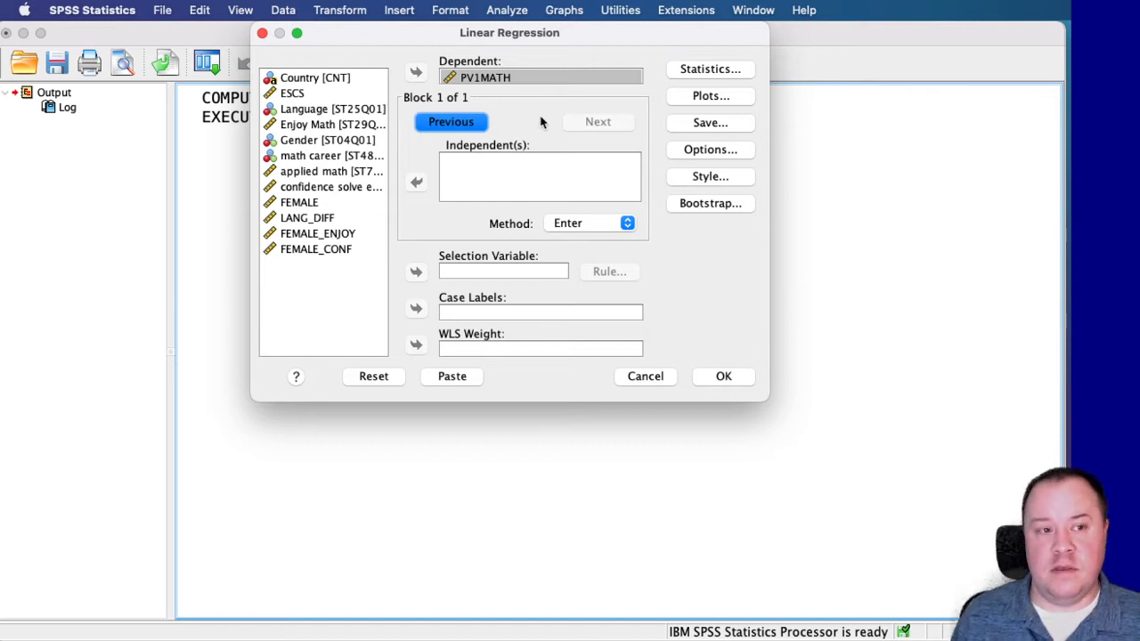
pyautogui.moveTo(337, 98)
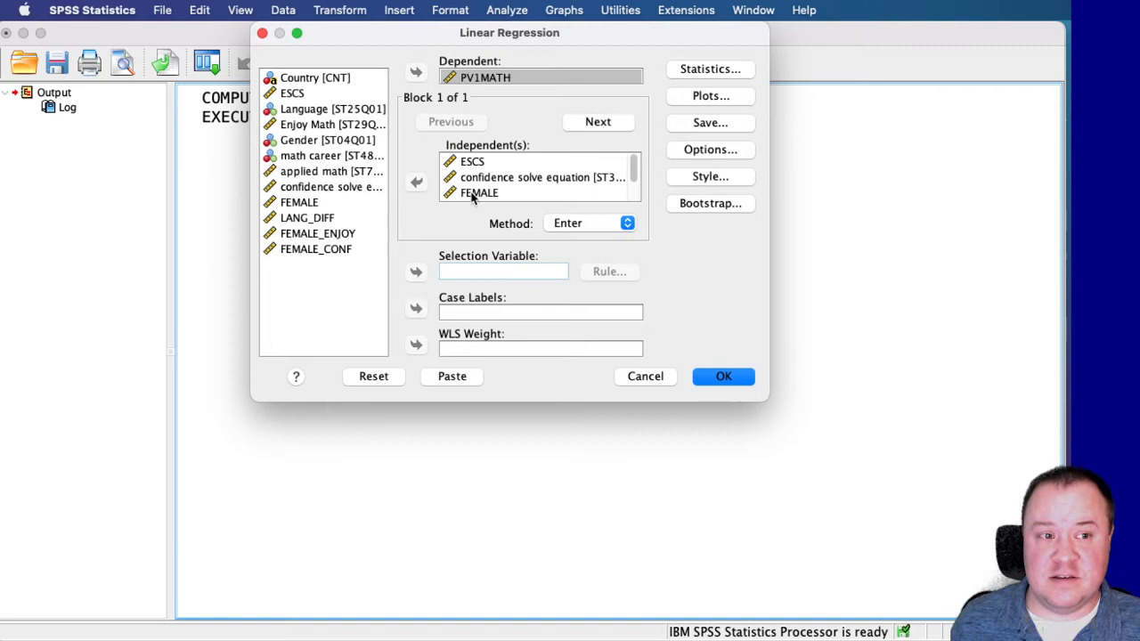
pyautogui.scroll(-3)
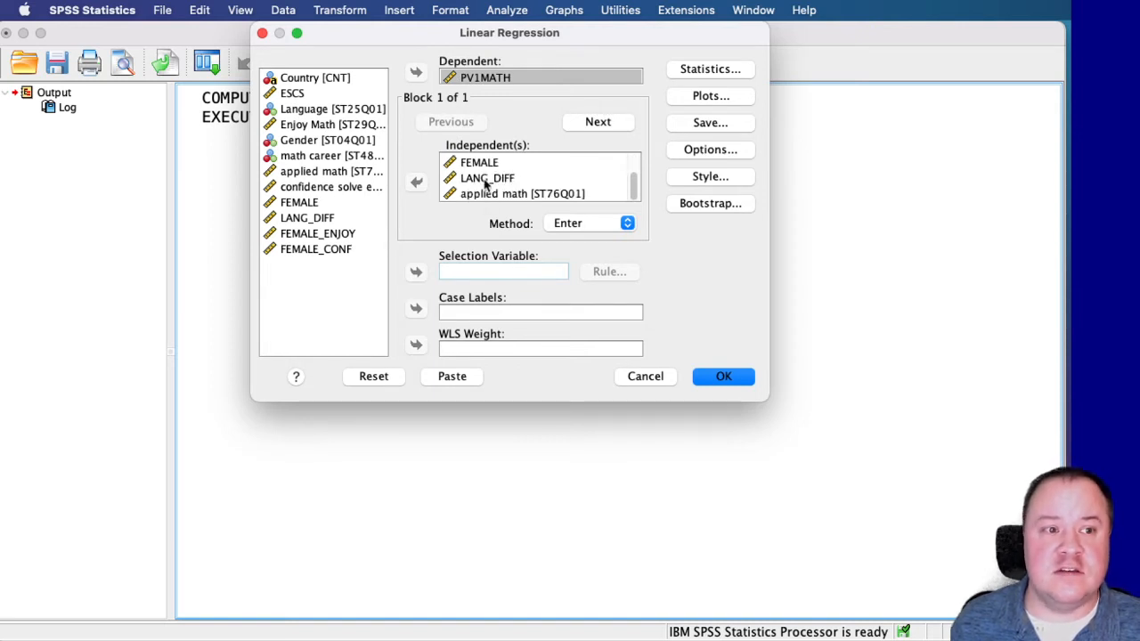
pyautogui.click(488, 178)
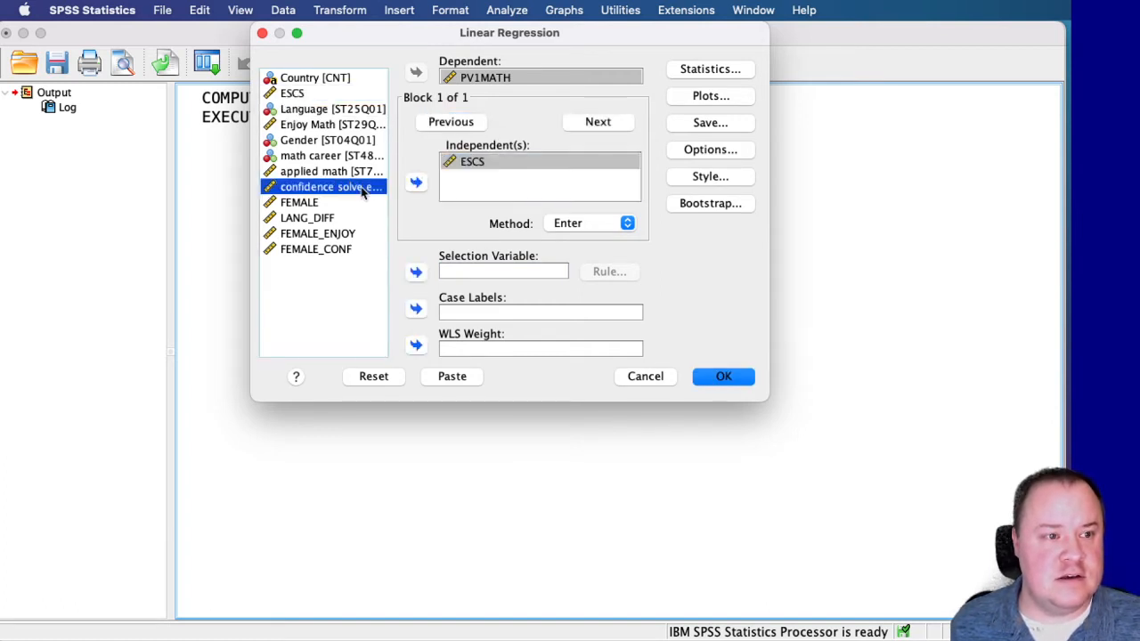
pyautogui.click(417, 181)
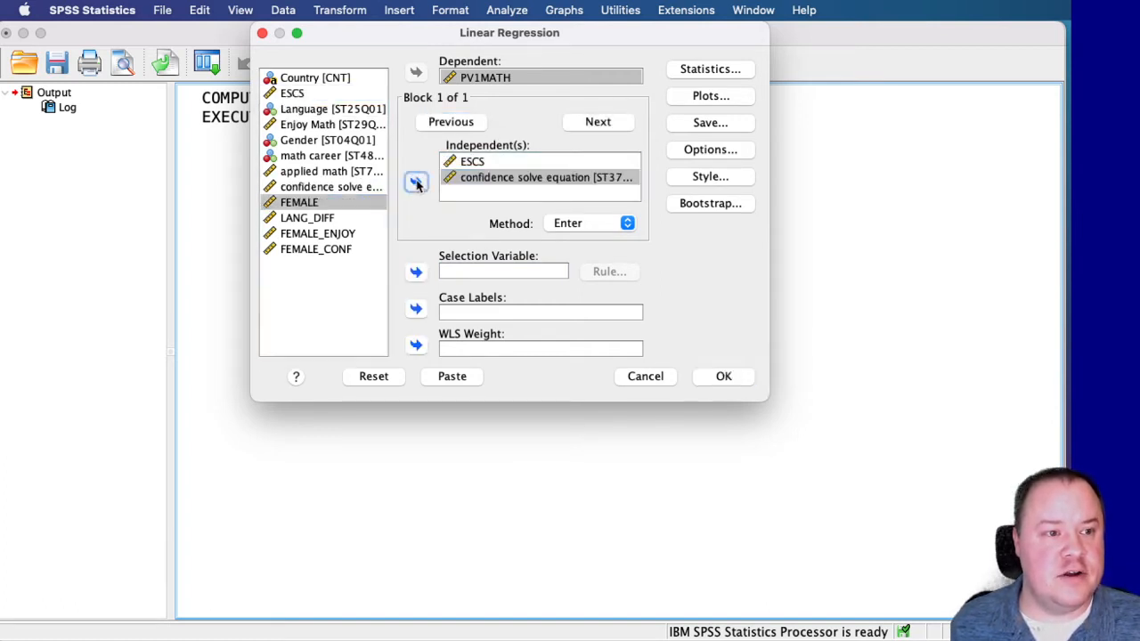
pyautogui.click(417, 182)
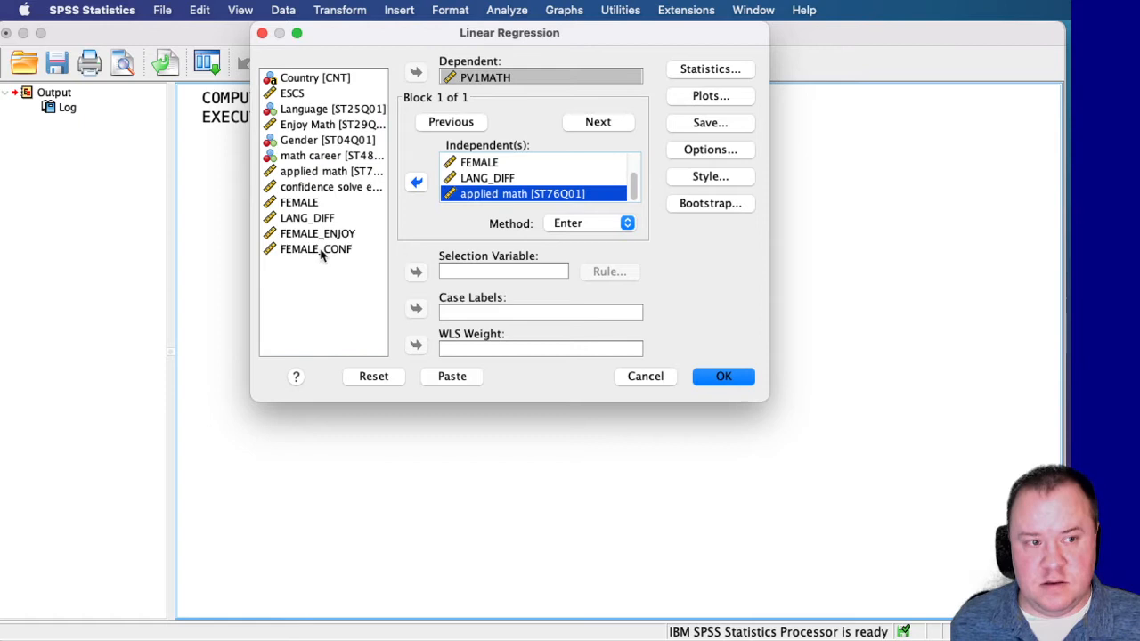
pyautogui.click(315, 249)
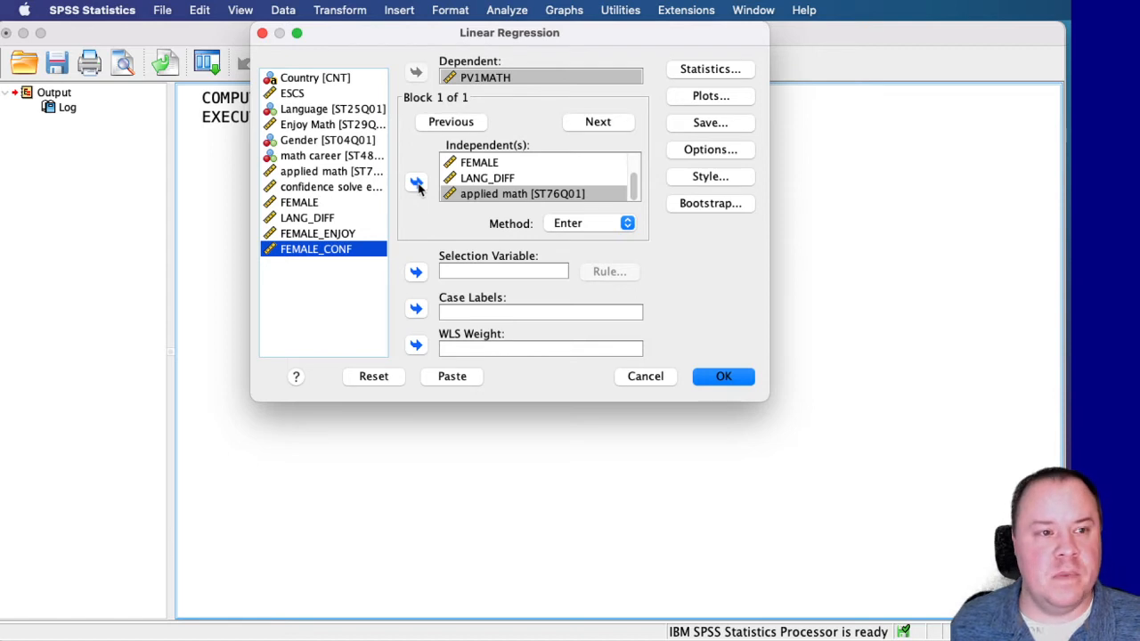
pyautogui.click(708, 67)
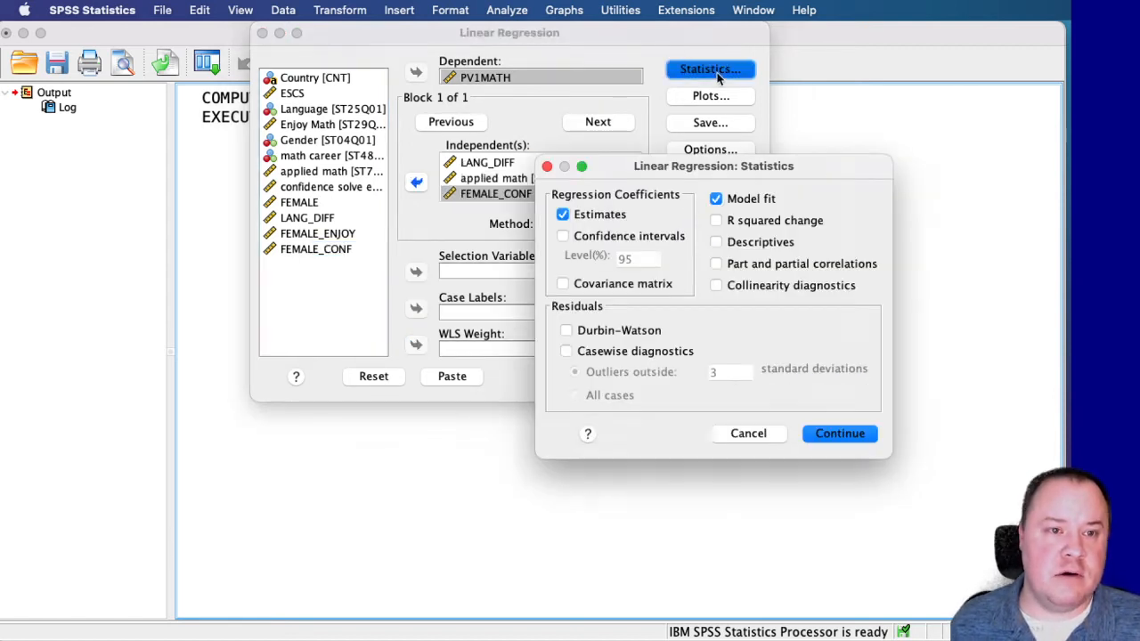
# - Request R squared change and collinearity diagnostics in the regression statistics
pyautogui.click(716, 221)
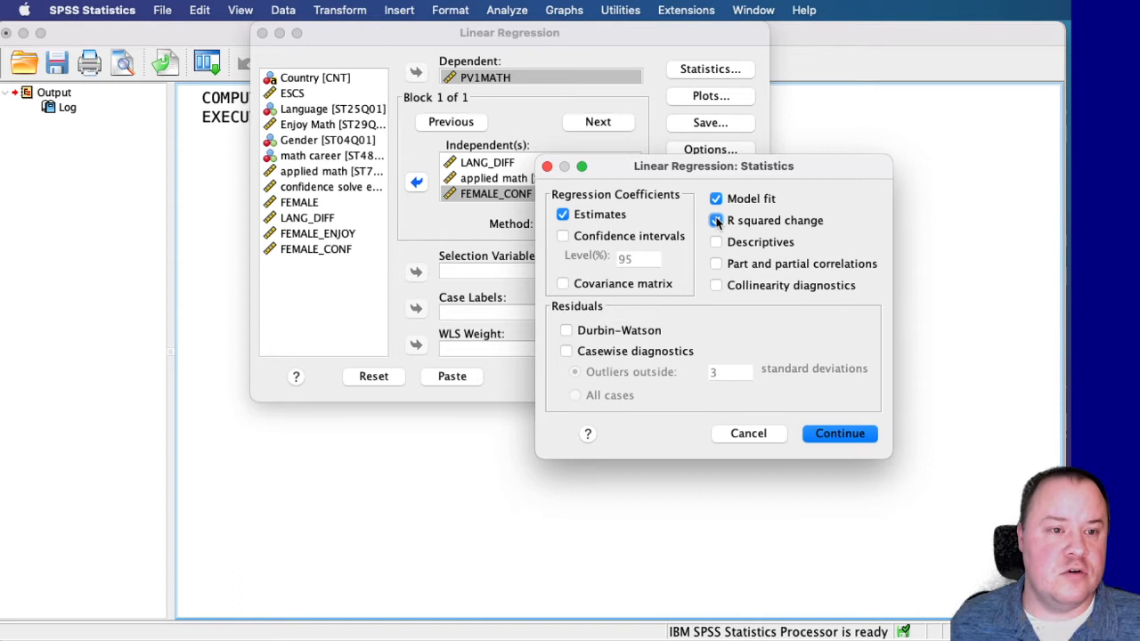
pyautogui.click(716, 220)
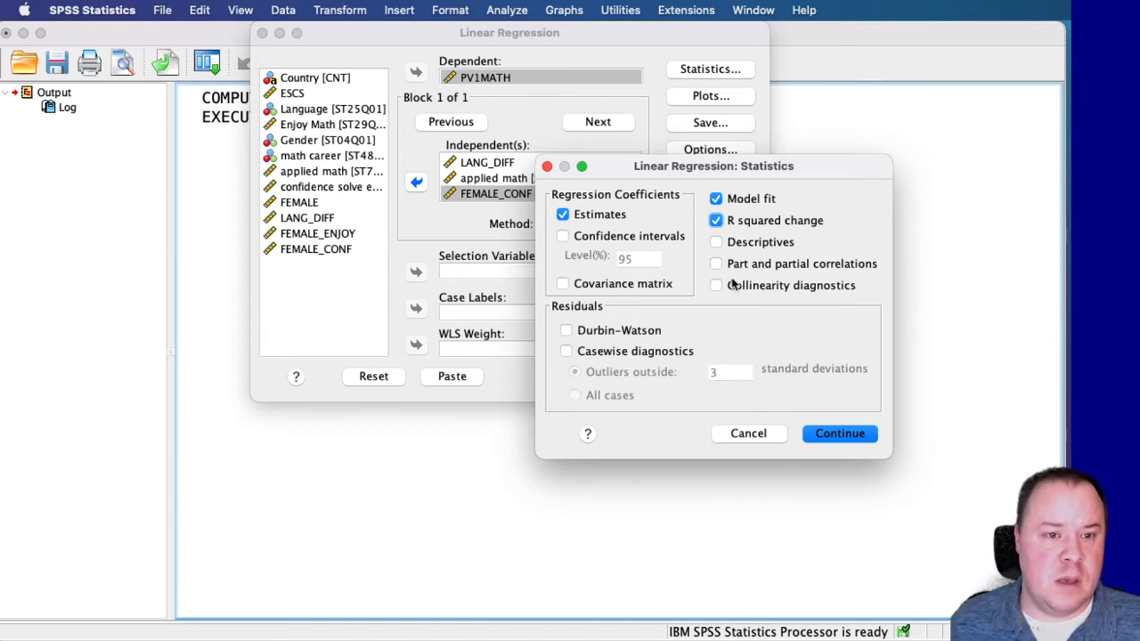
pyautogui.click(716, 285)
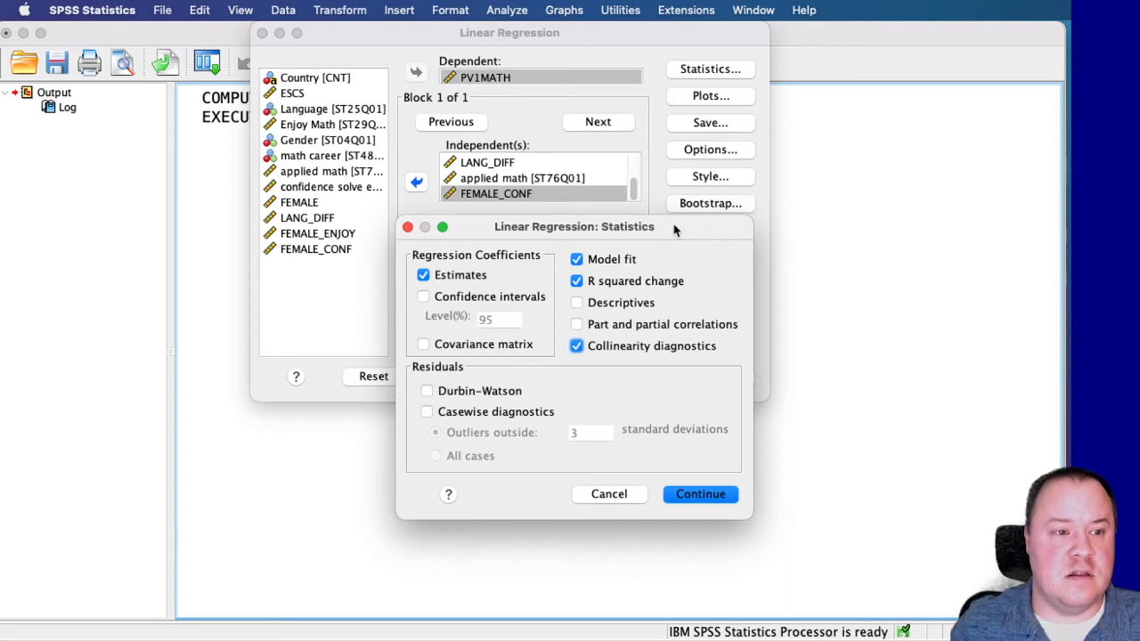
pyautogui.moveTo(685, 324)
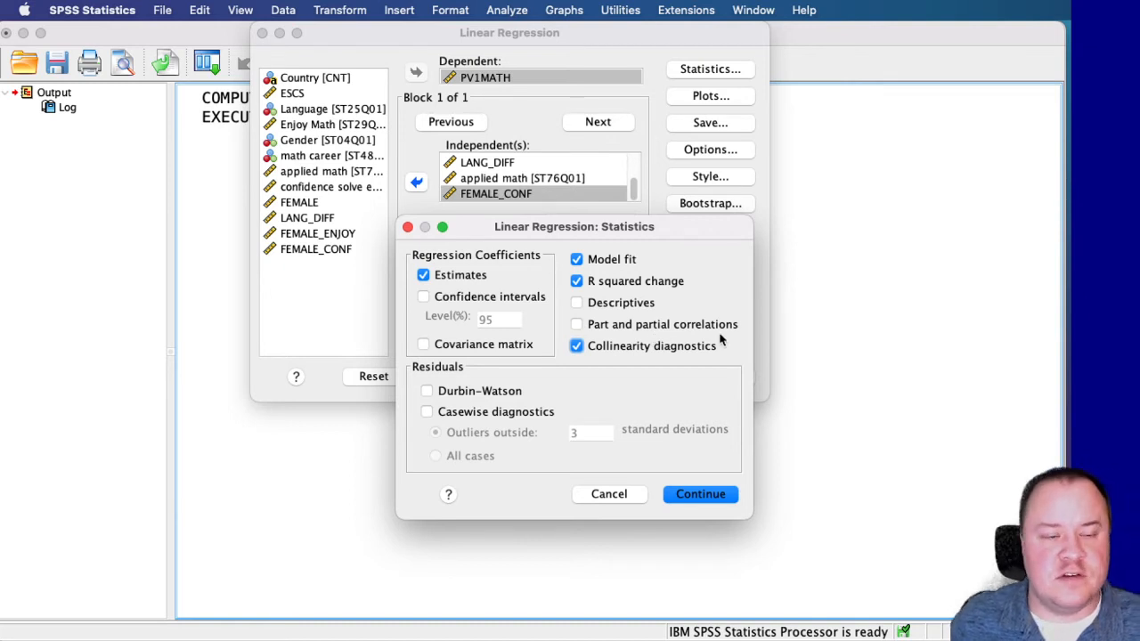
pyautogui.moveTo(705, 333)
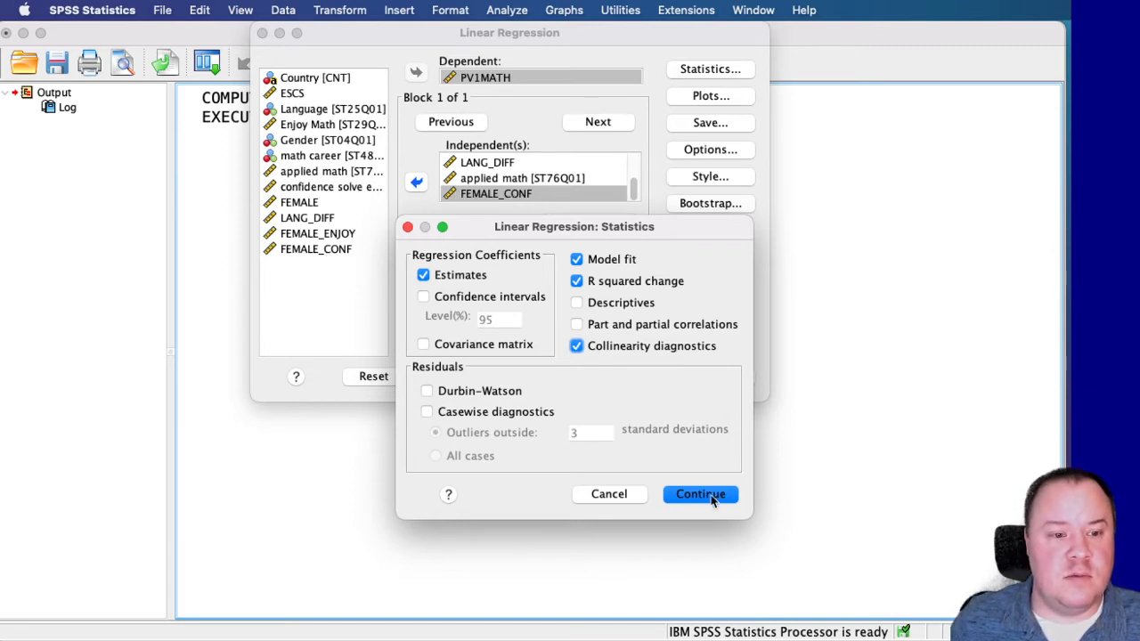
pyautogui.click(700, 495)
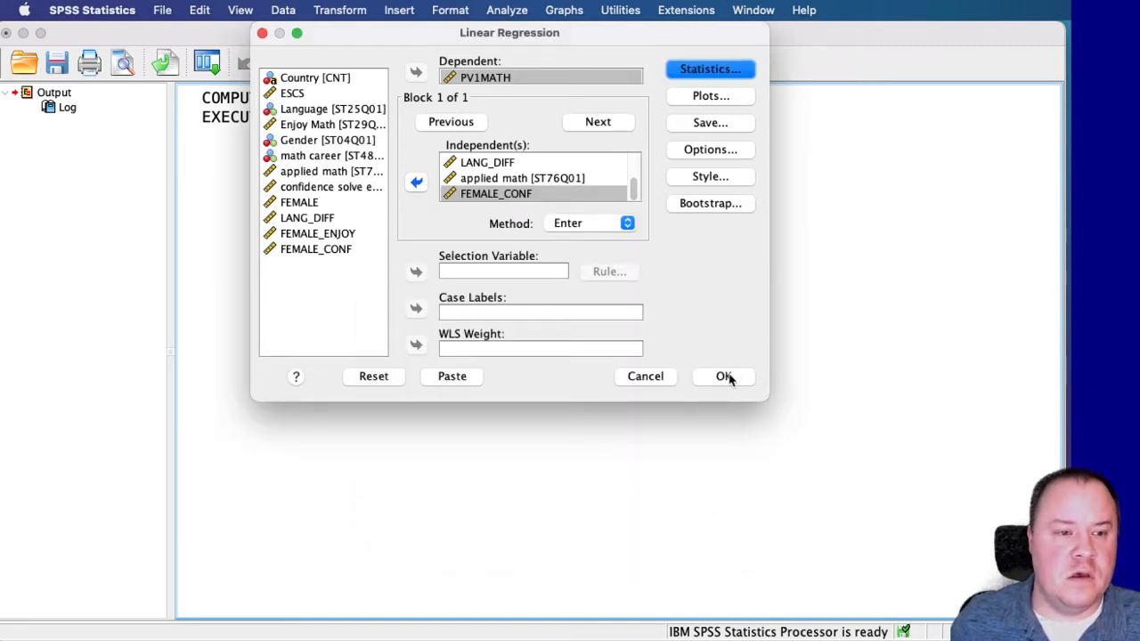
# - Run the hierarchical regression and review the Model Summary table
pyautogui.click(722, 375)
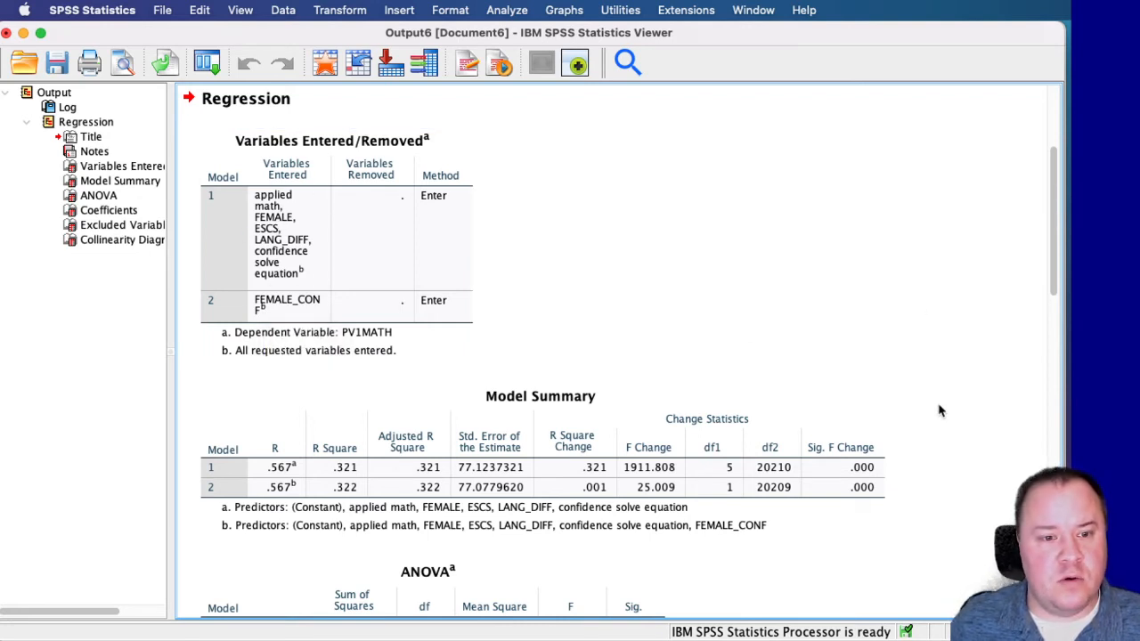
pyautogui.click(409, 470)
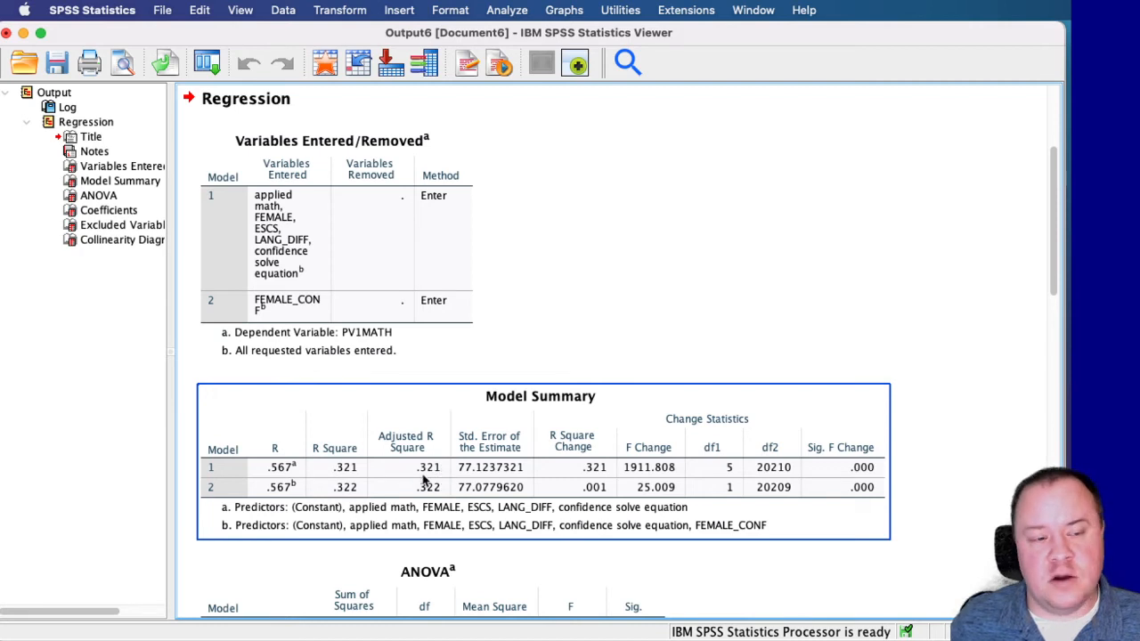
pyautogui.moveTo(437, 495)
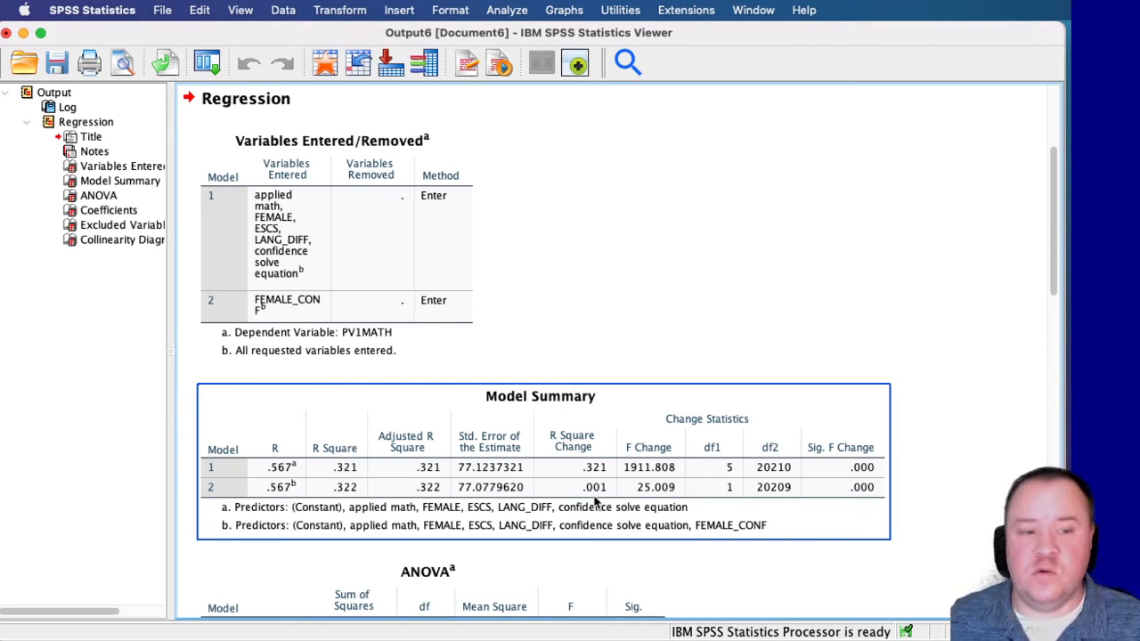
pyautogui.moveTo(787, 523)
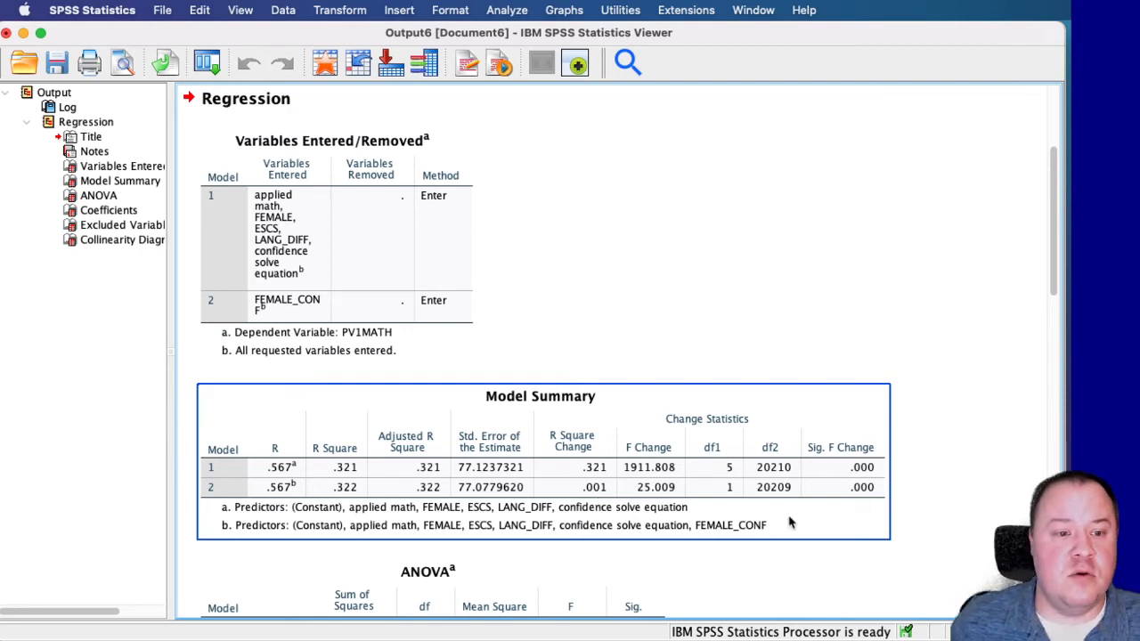
pyautogui.moveTo(846, 507)
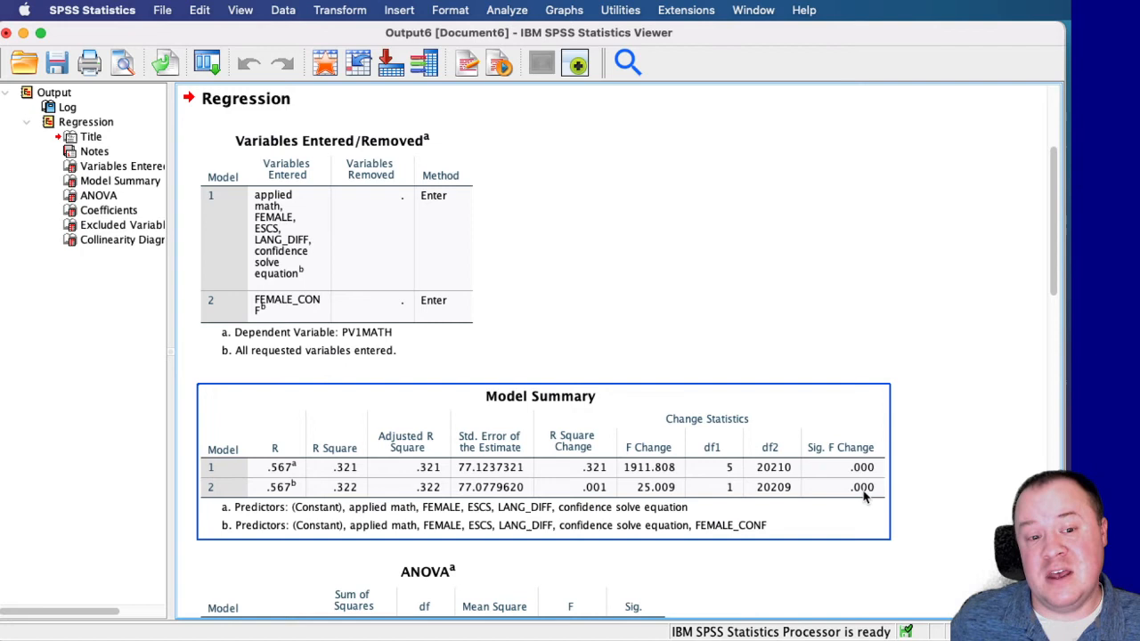
pyautogui.moveTo(864, 495)
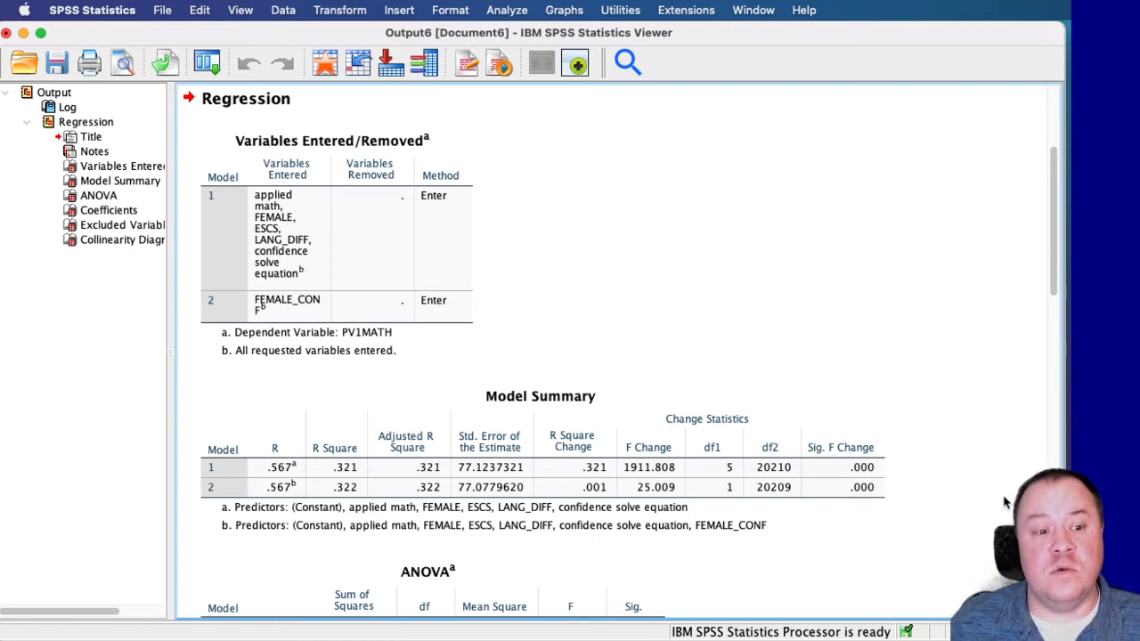
pyautogui.scroll(-3)
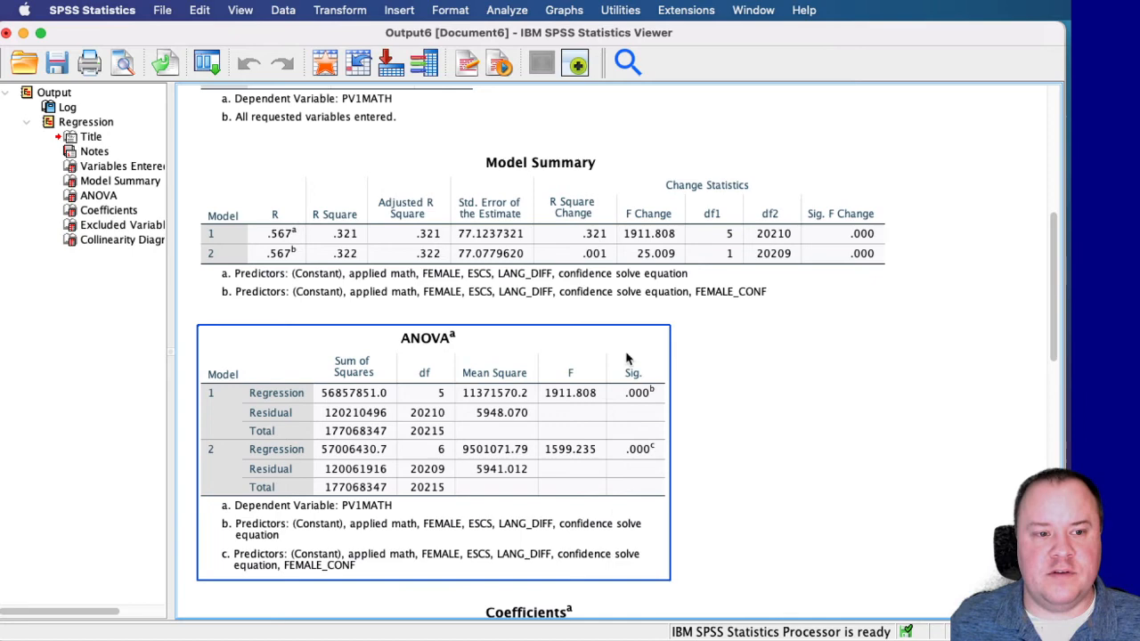
pyautogui.scroll(-3)
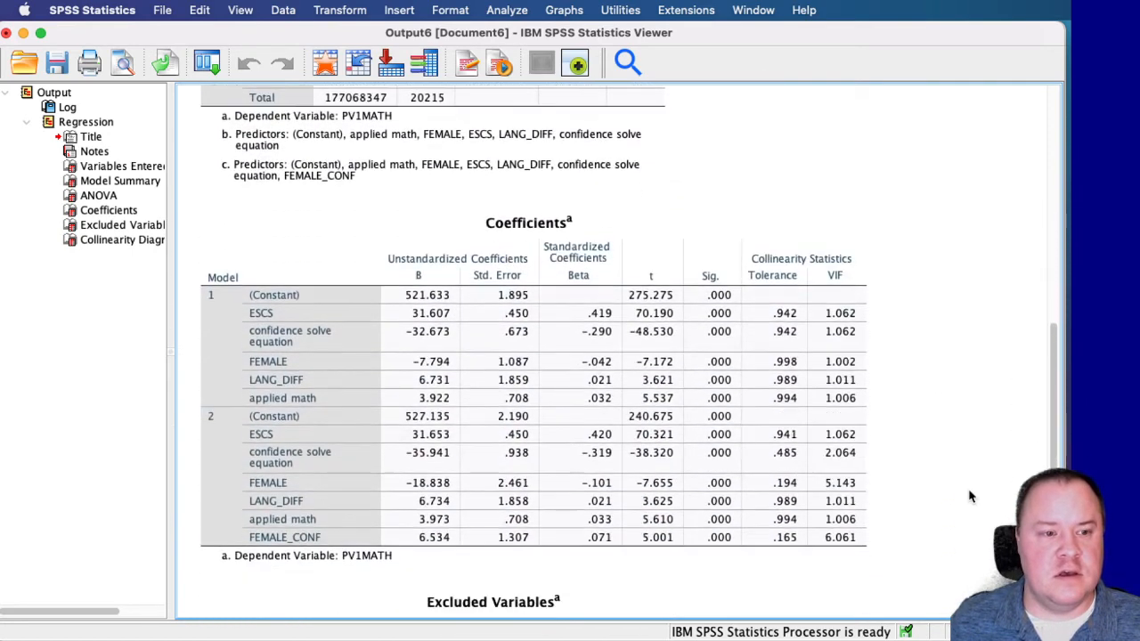
pyautogui.scroll(-3)
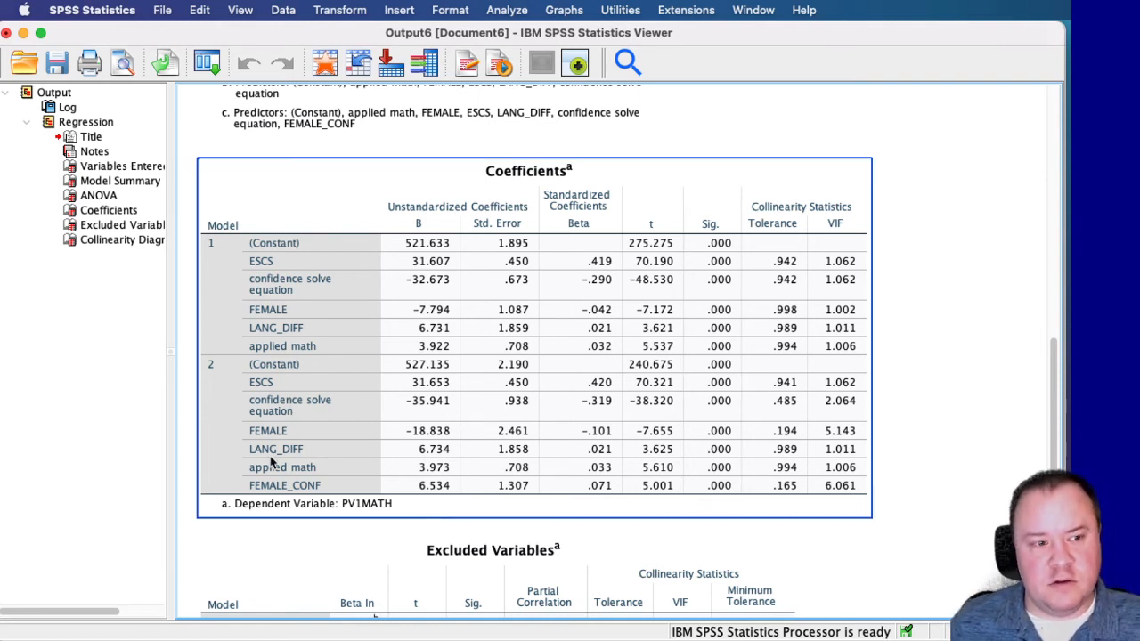
pyautogui.moveTo(679, 489)
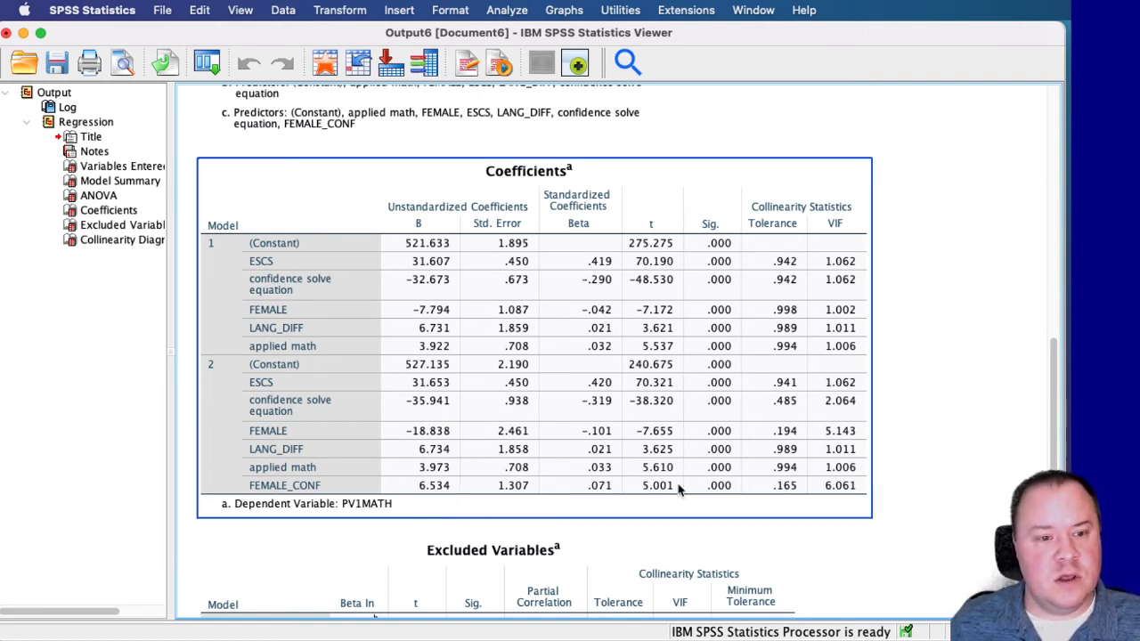
pyautogui.moveTo(359, 488)
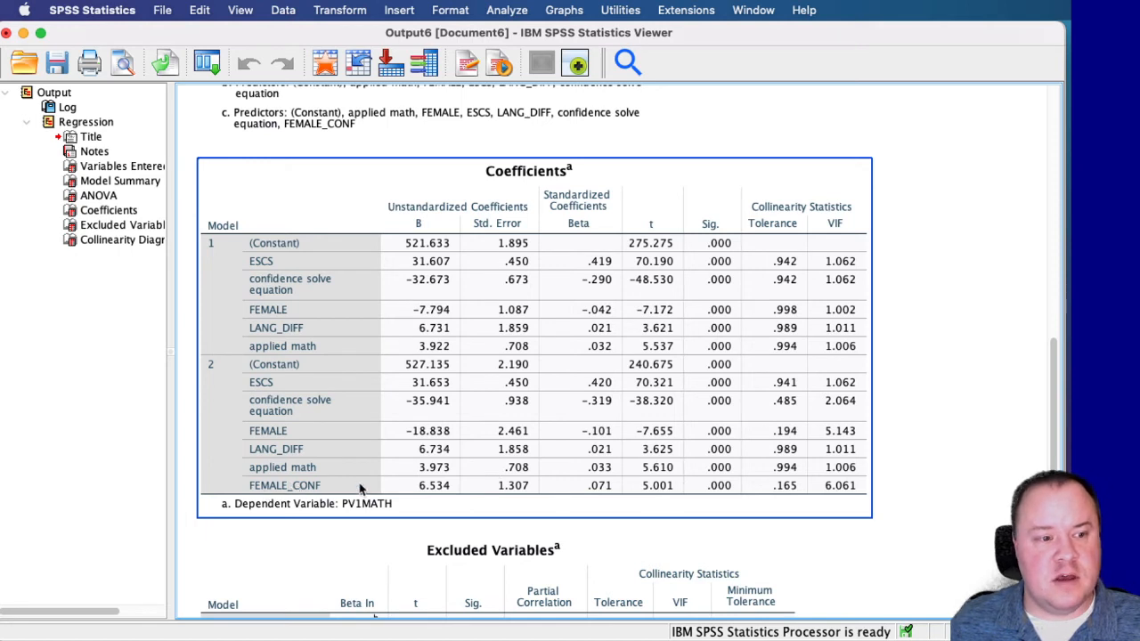
pyautogui.moveTo(639, 488)
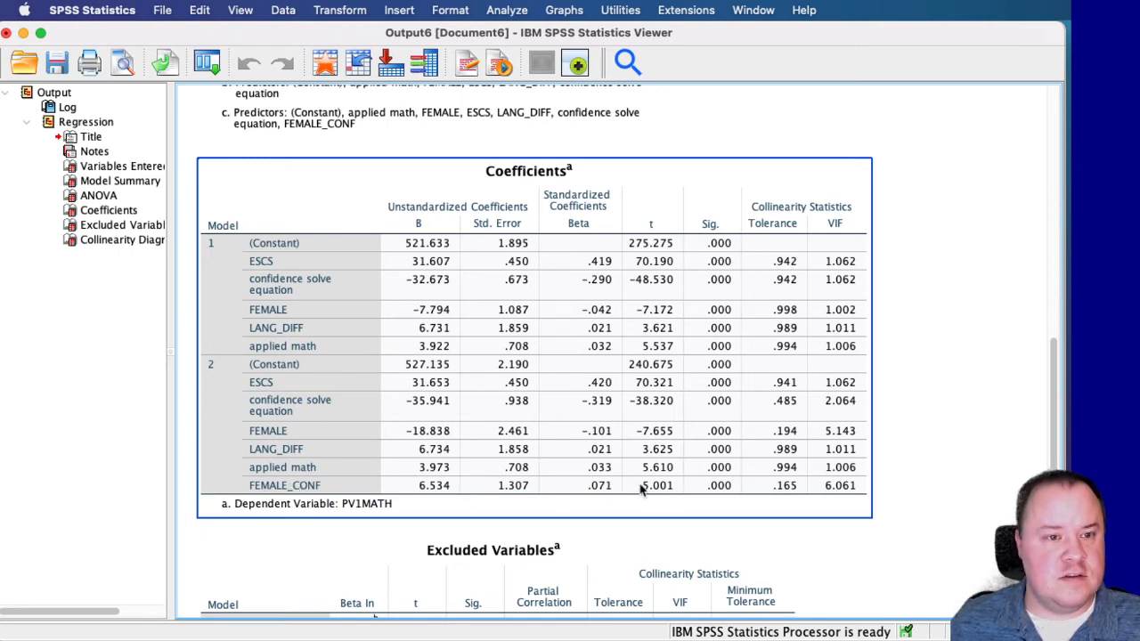
pyautogui.moveTo(548, 409)
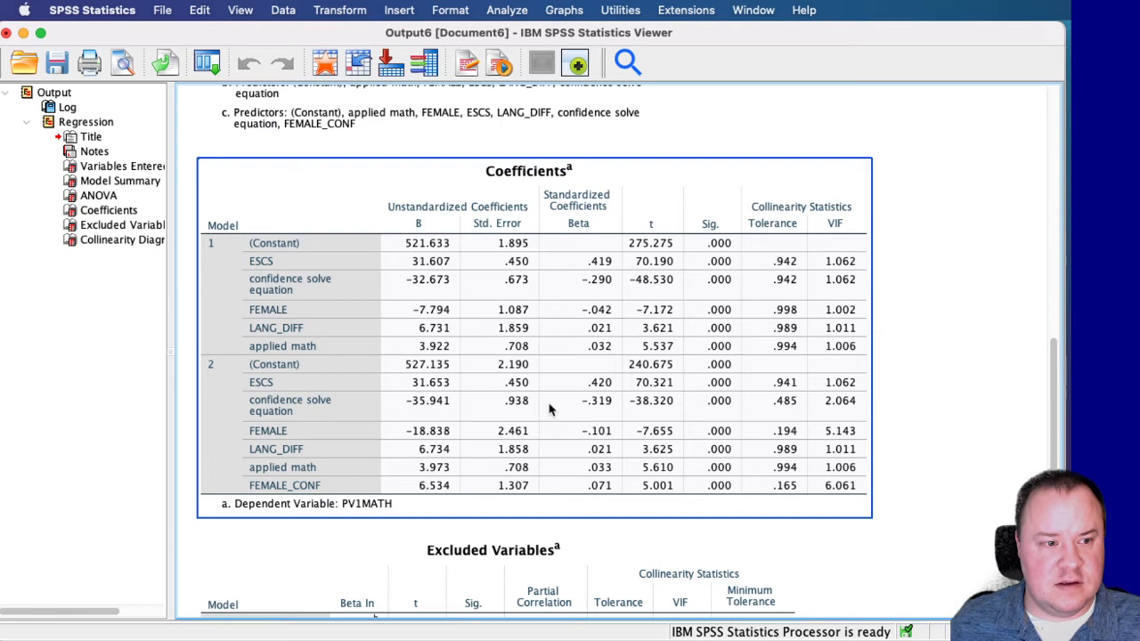
pyautogui.moveTo(732, 406)
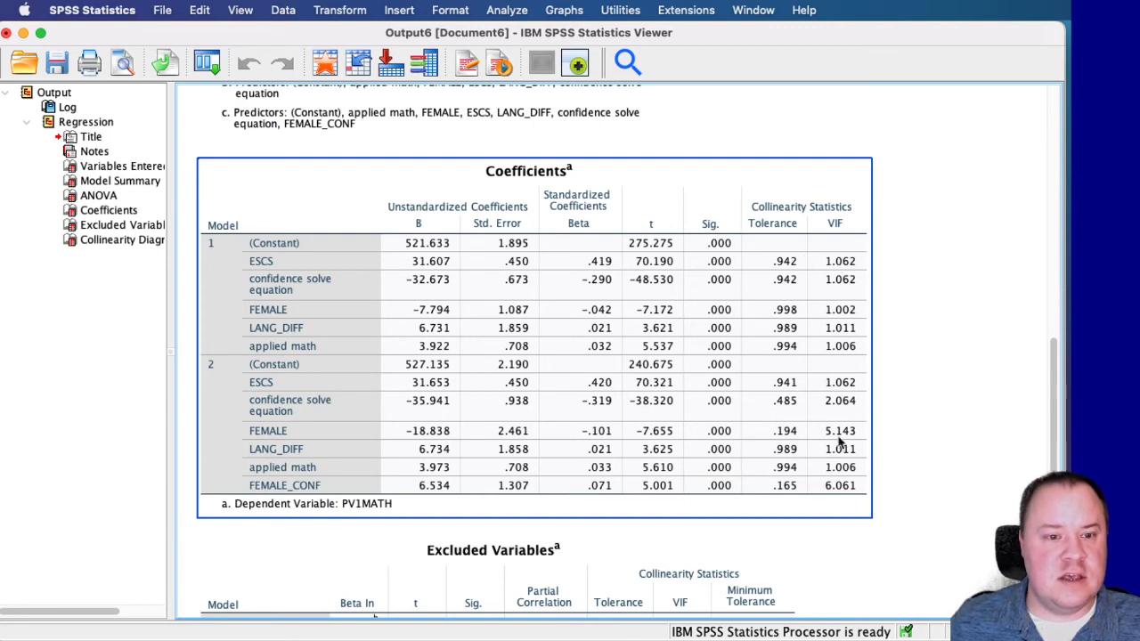
pyautogui.moveTo(846, 393)
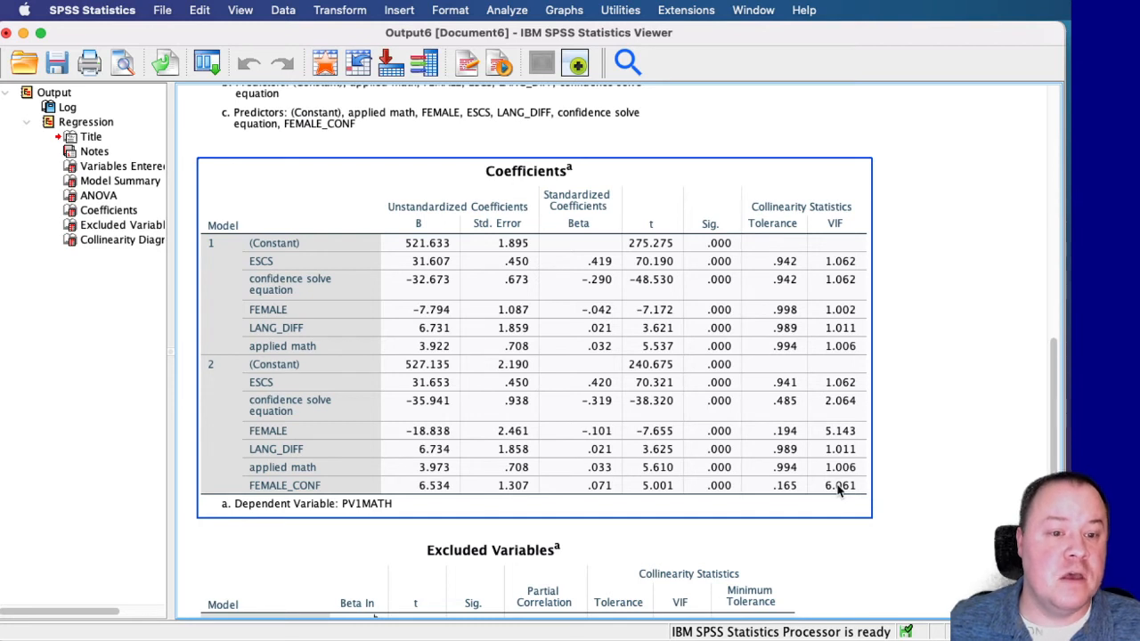
pyautogui.moveTo(698, 381)
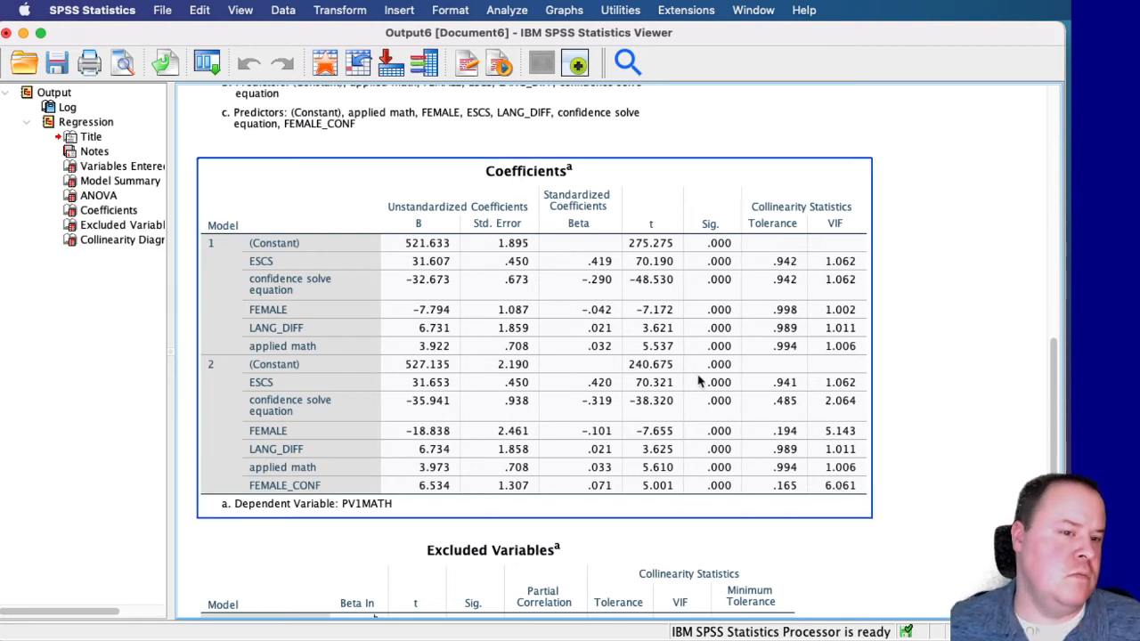
pyautogui.moveTo(709, 385)
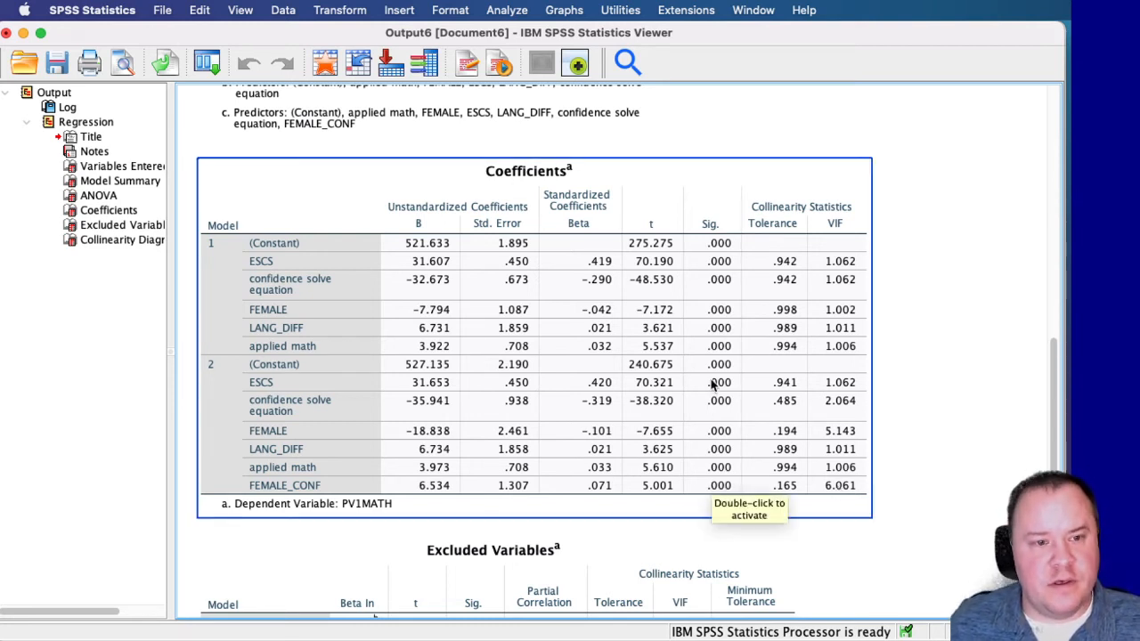
pyautogui.moveTo(869, 395)
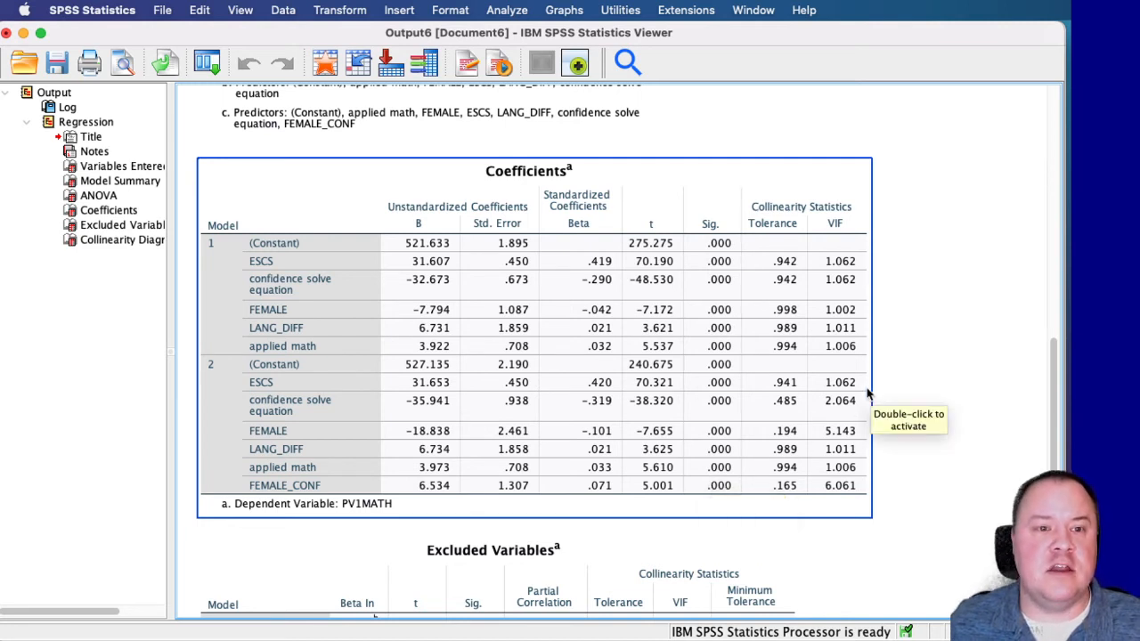
pyautogui.moveTo(920, 491)
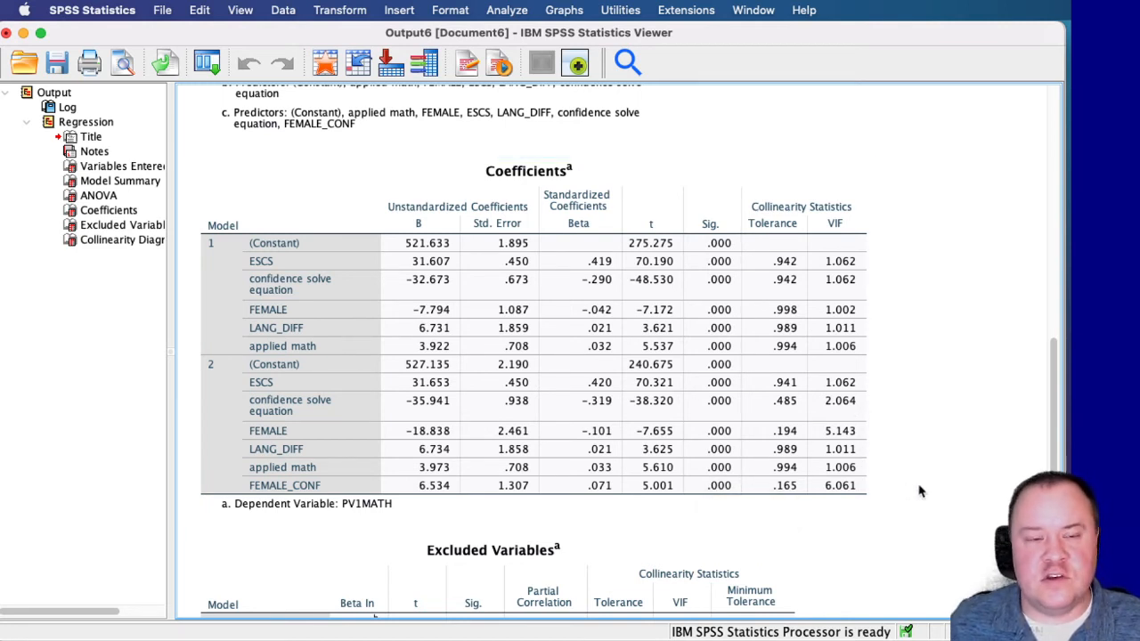
pyautogui.click(312, 472)
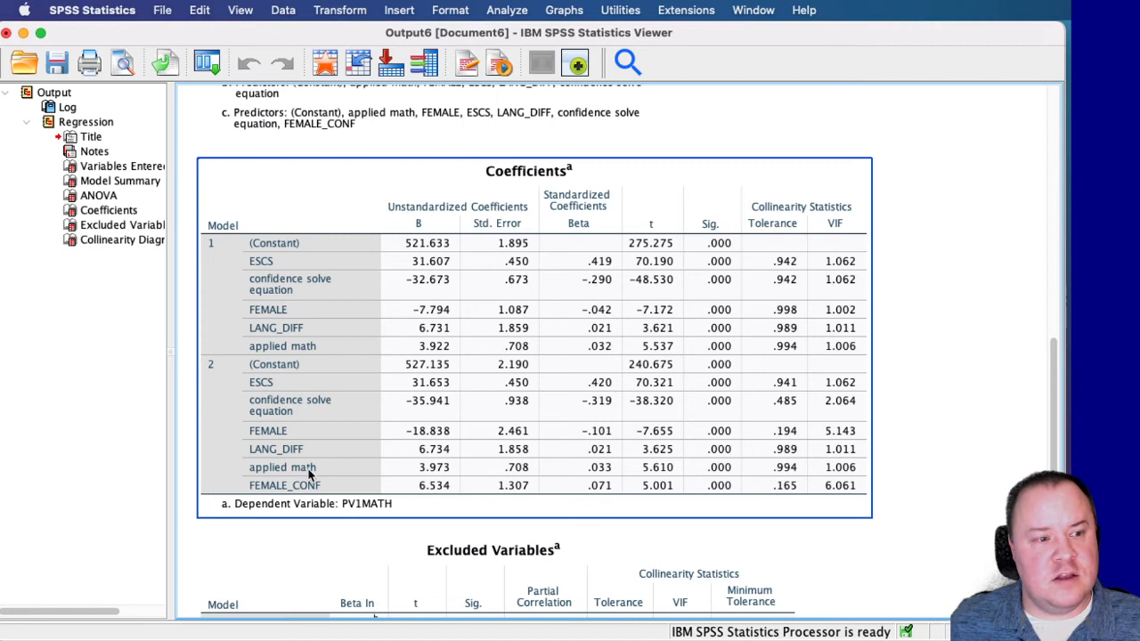
pyautogui.moveTo(376, 486)
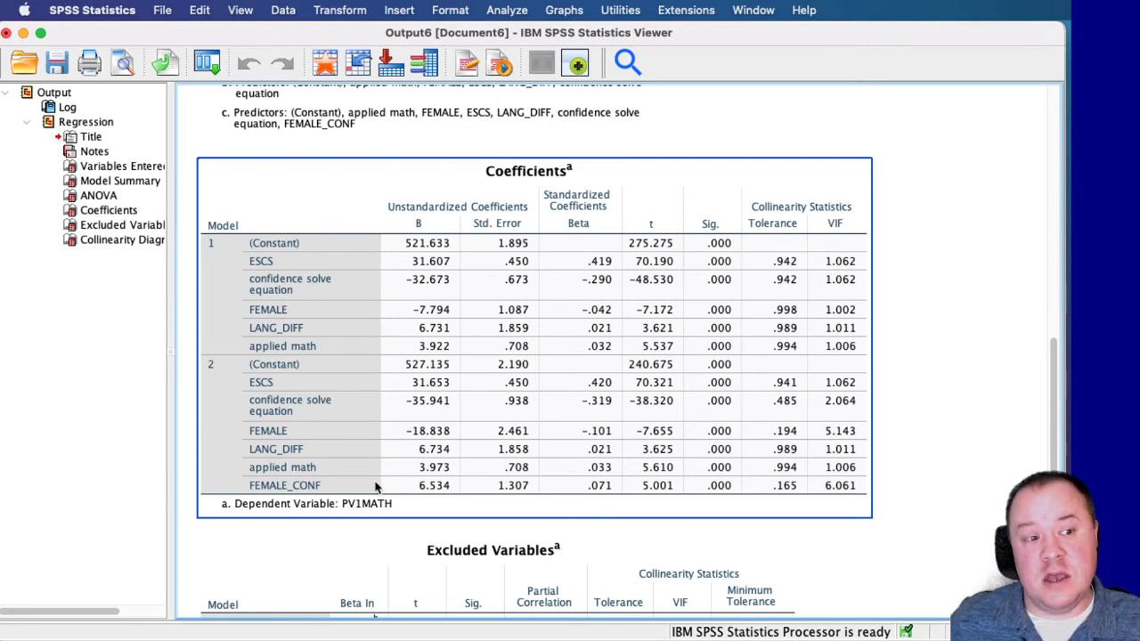
pyautogui.moveTo(398, 497)
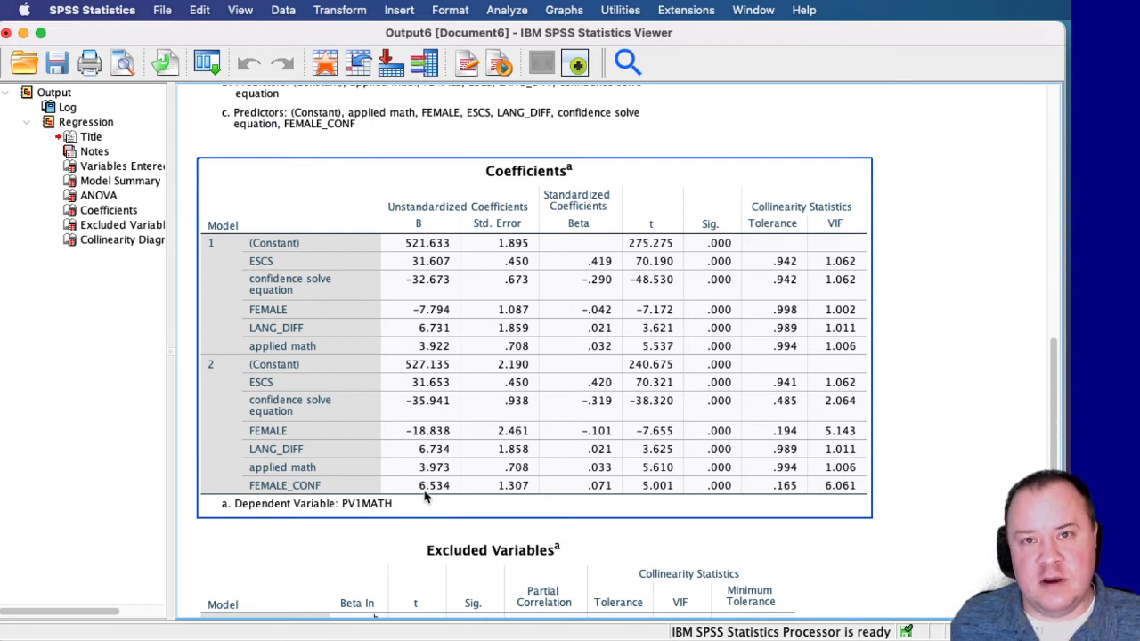
pyautogui.moveTo(470, 497)
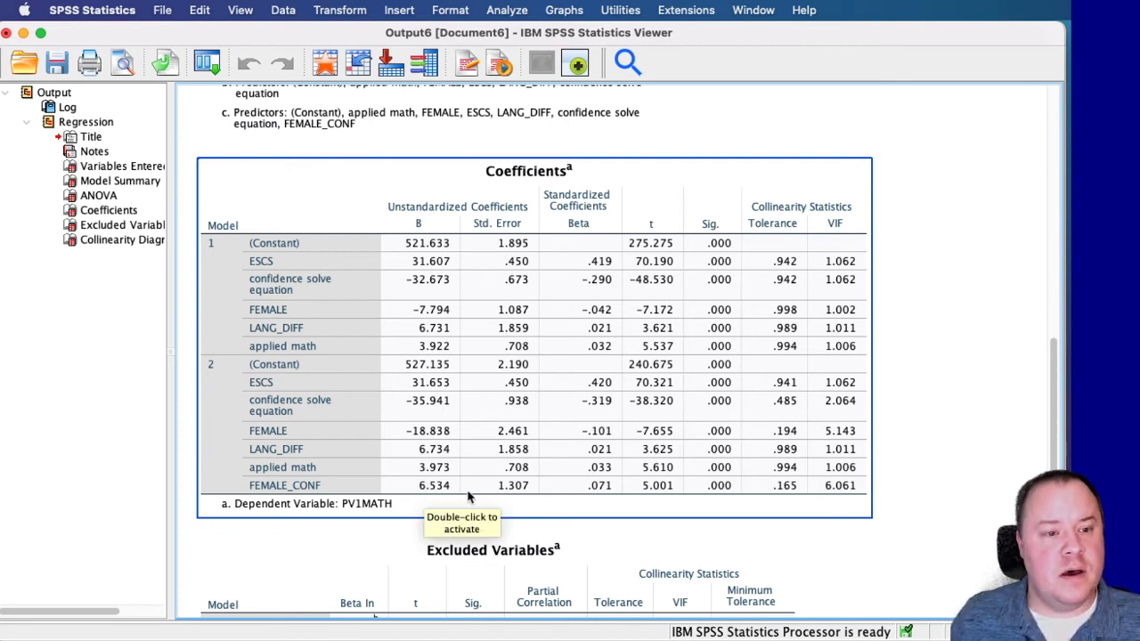
pyautogui.moveTo(411, 497)
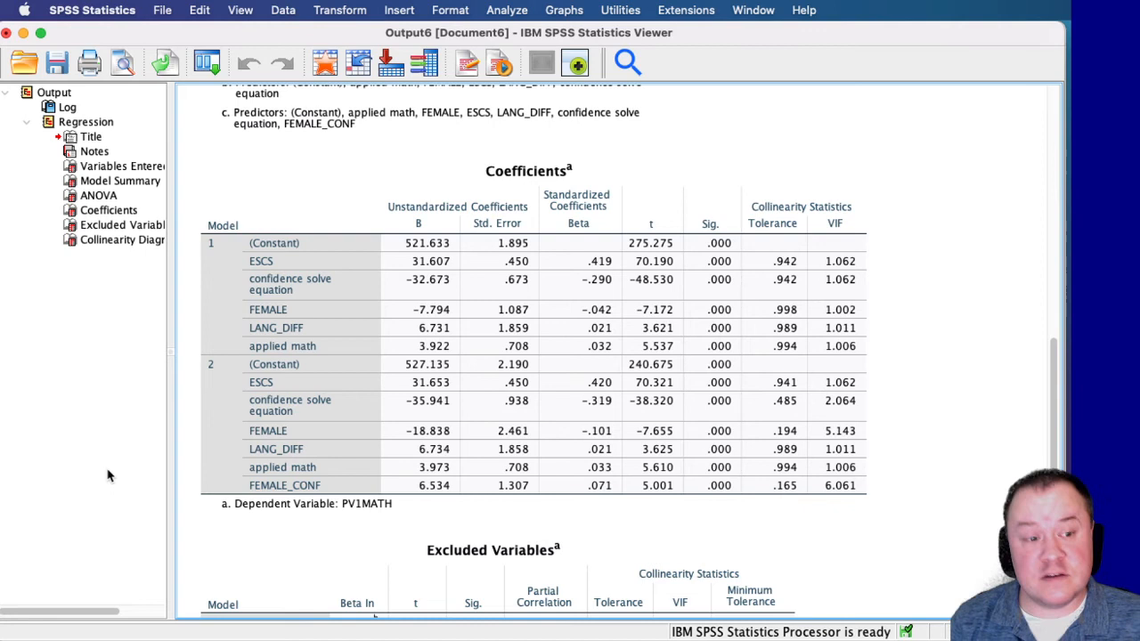
# - Select the Coefficients table in the output
pyautogui.click(342, 499)
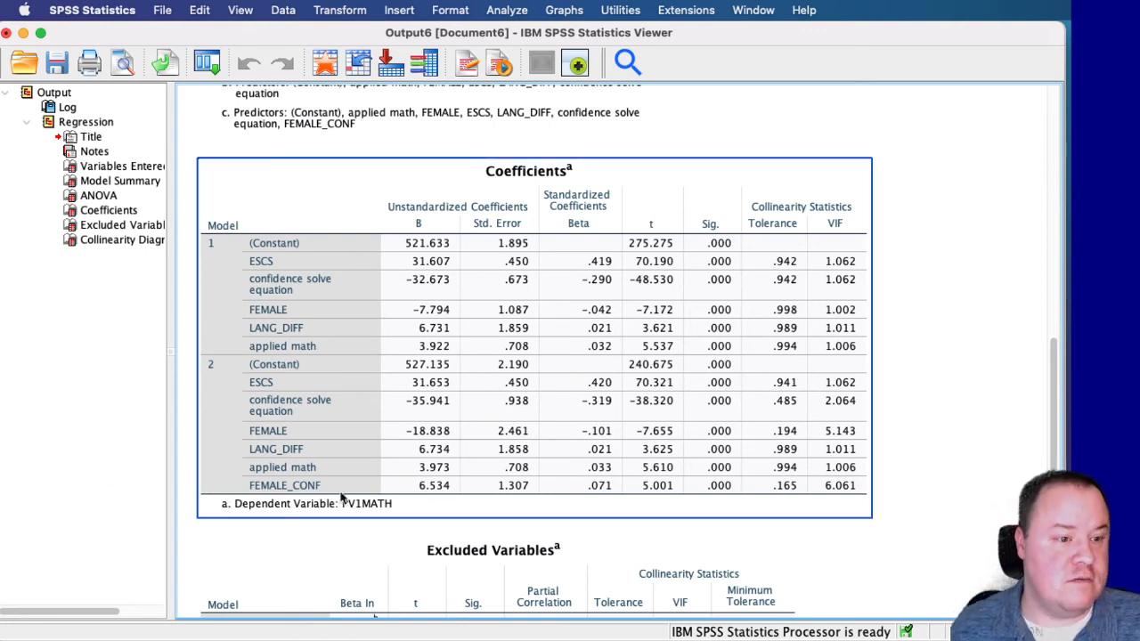
pyautogui.moveTo(435, 497)
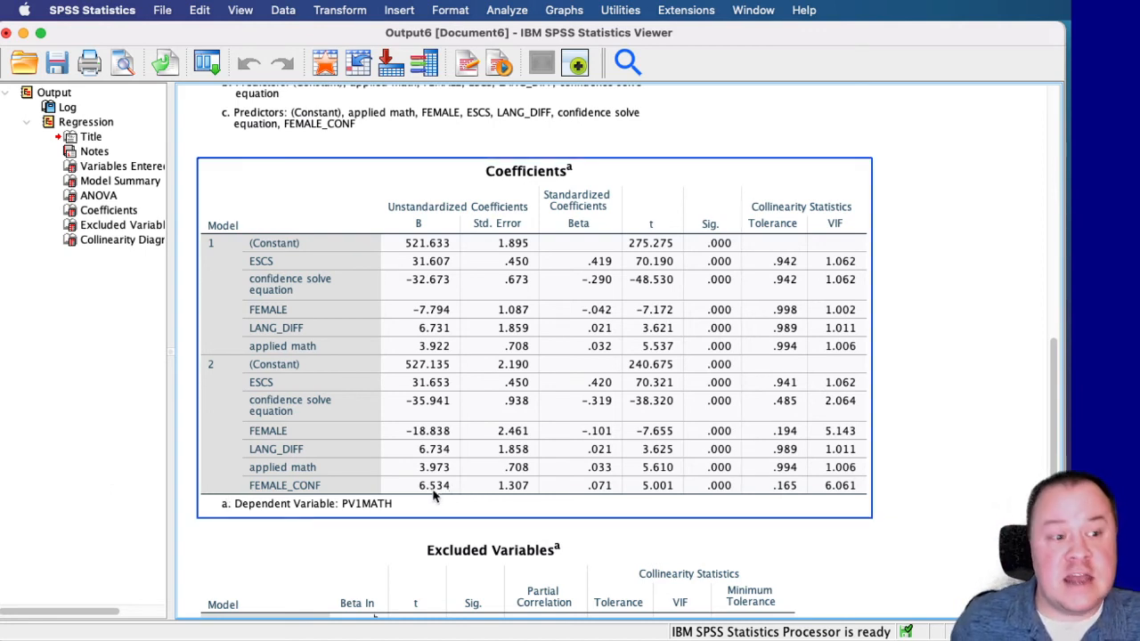
pyautogui.moveTo(419, 466)
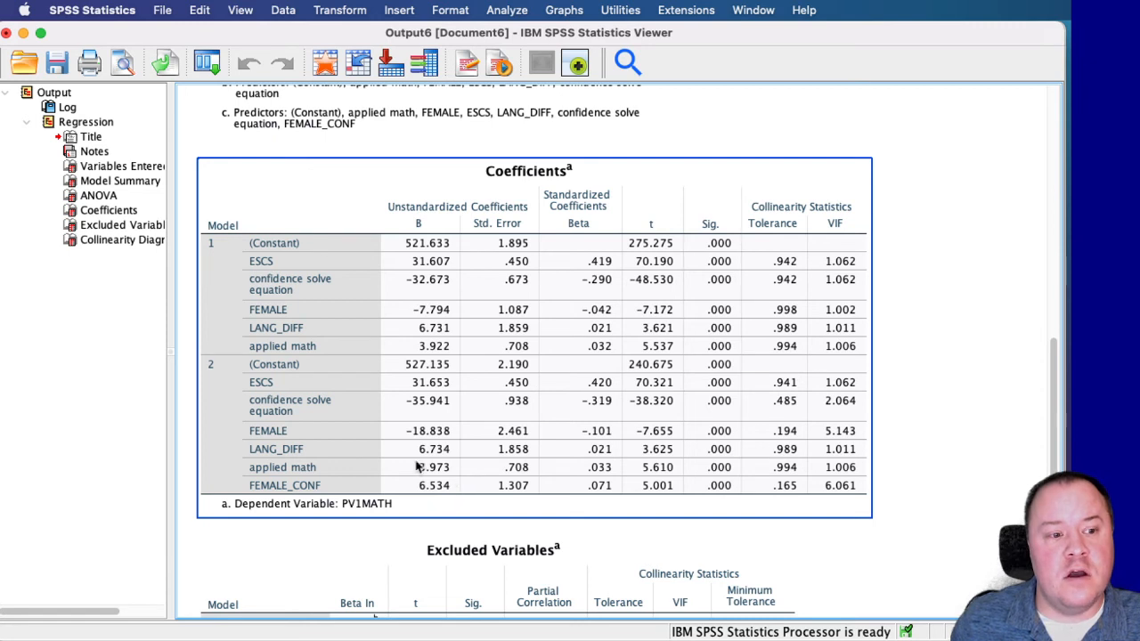
pyautogui.moveTo(413, 498)
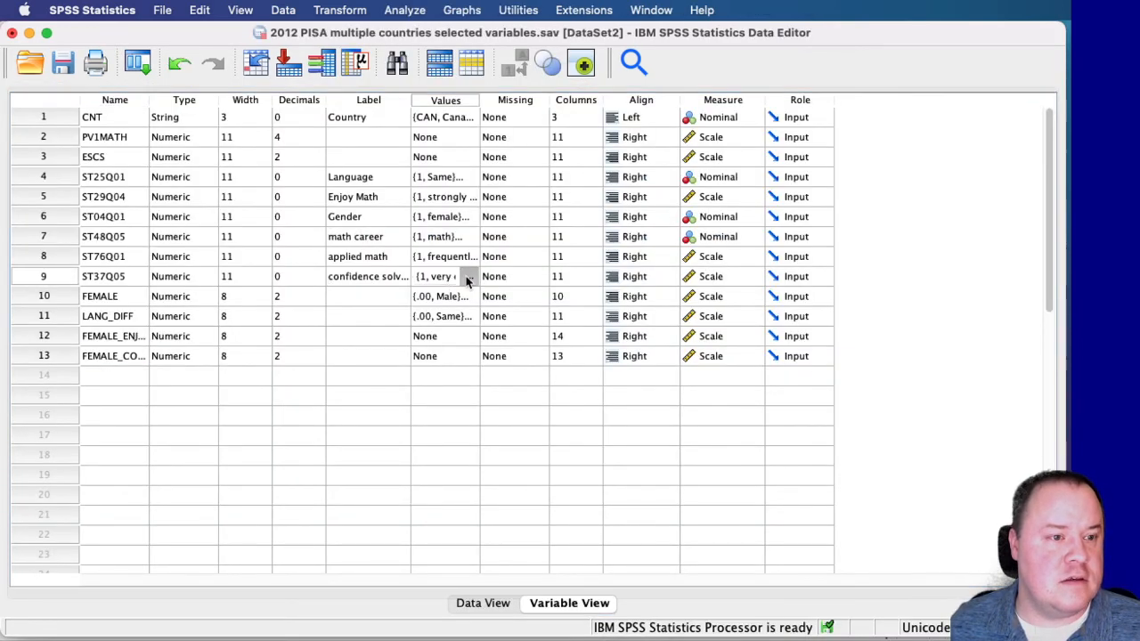
# - Check the value labels for ST37Q05 and close them without changes
pyautogui.click(470, 275)
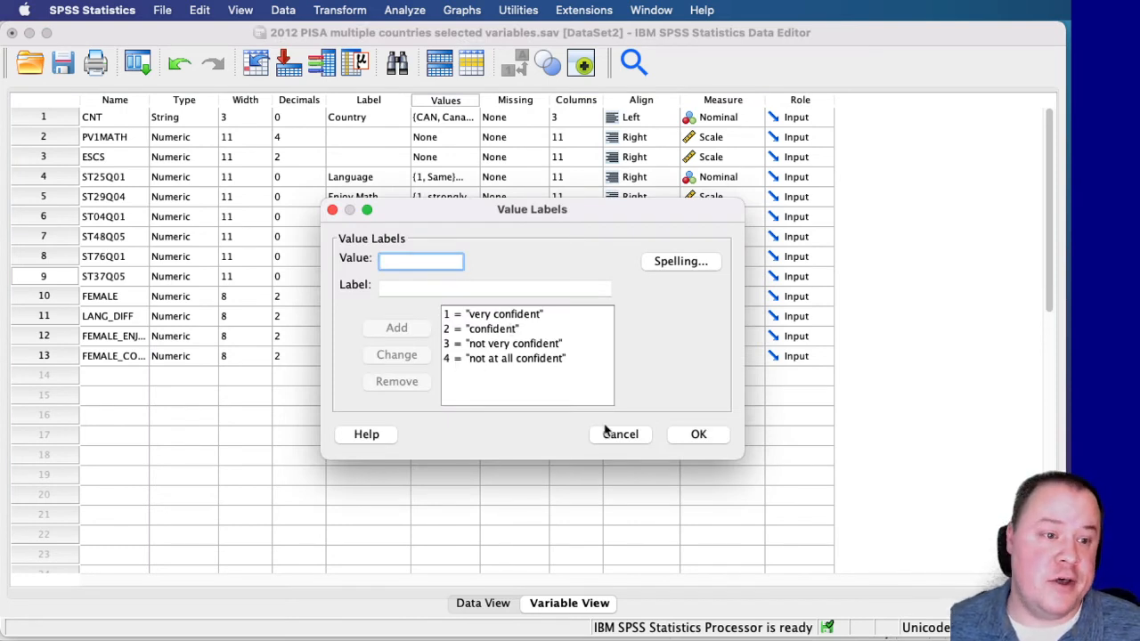
pyautogui.click(698, 435)
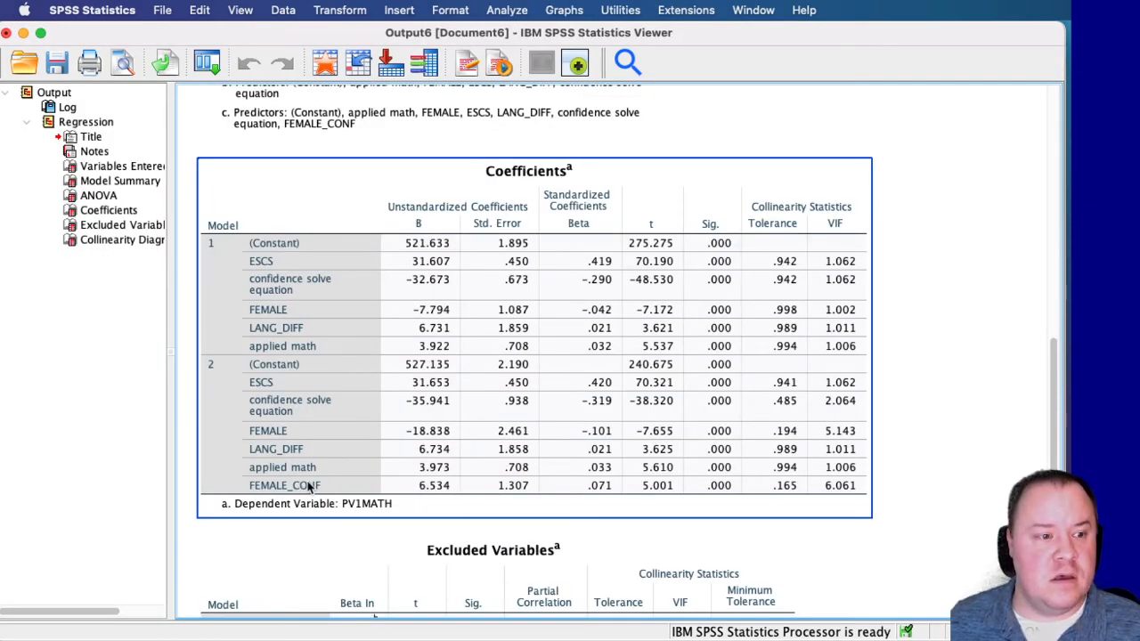
pyautogui.moveTo(431, 495)
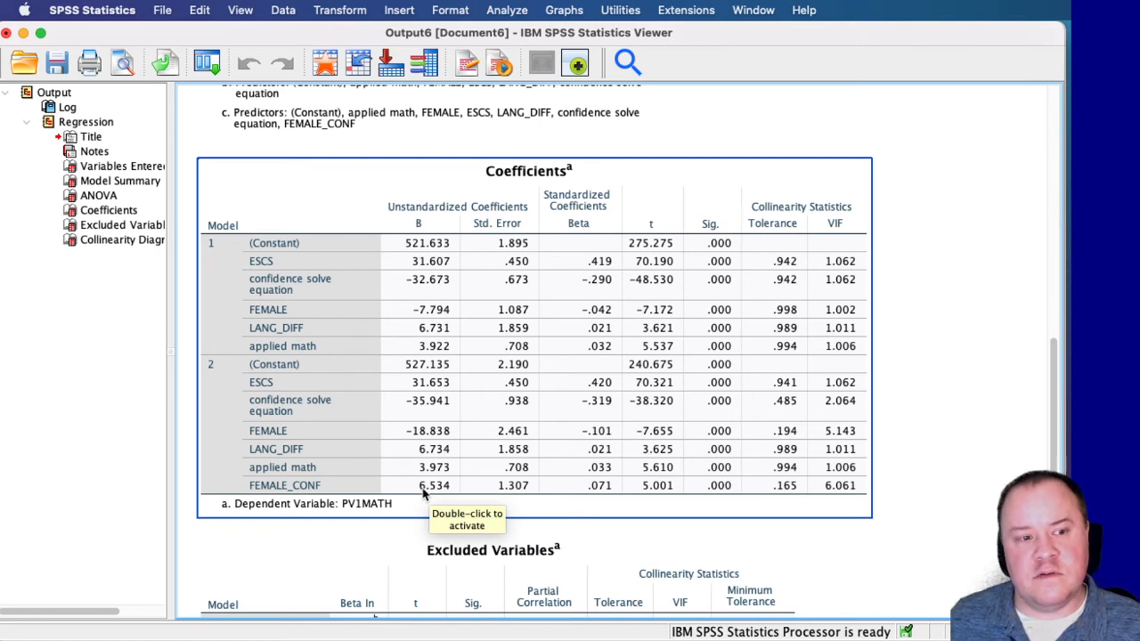
pyautogui.moveTo(436, 495)
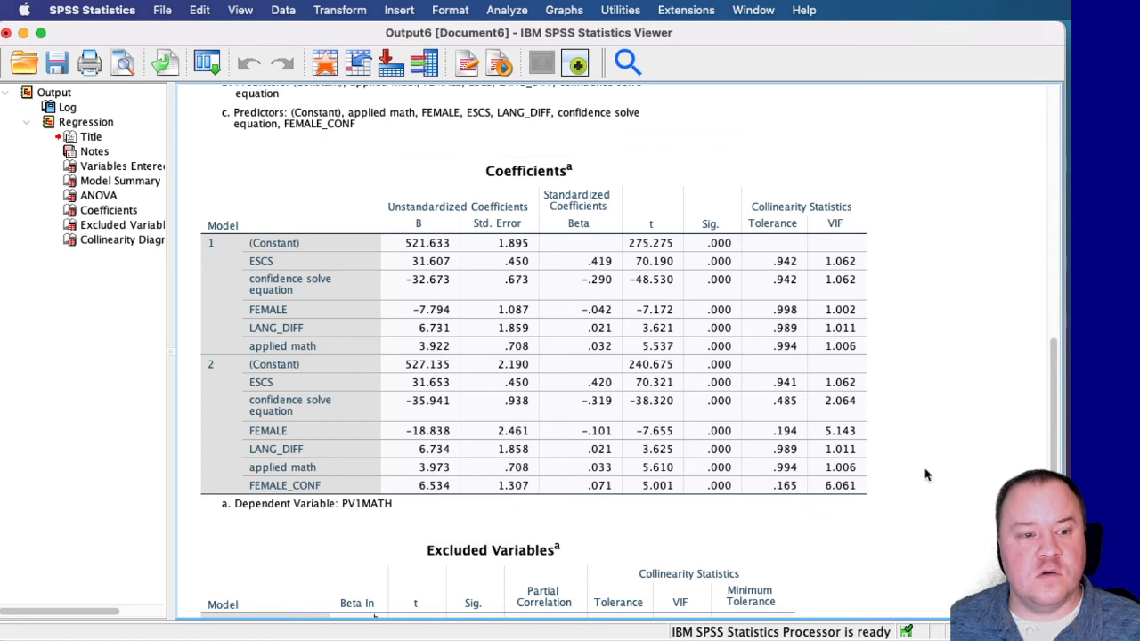
pyautogui.moveTo(954, 474)
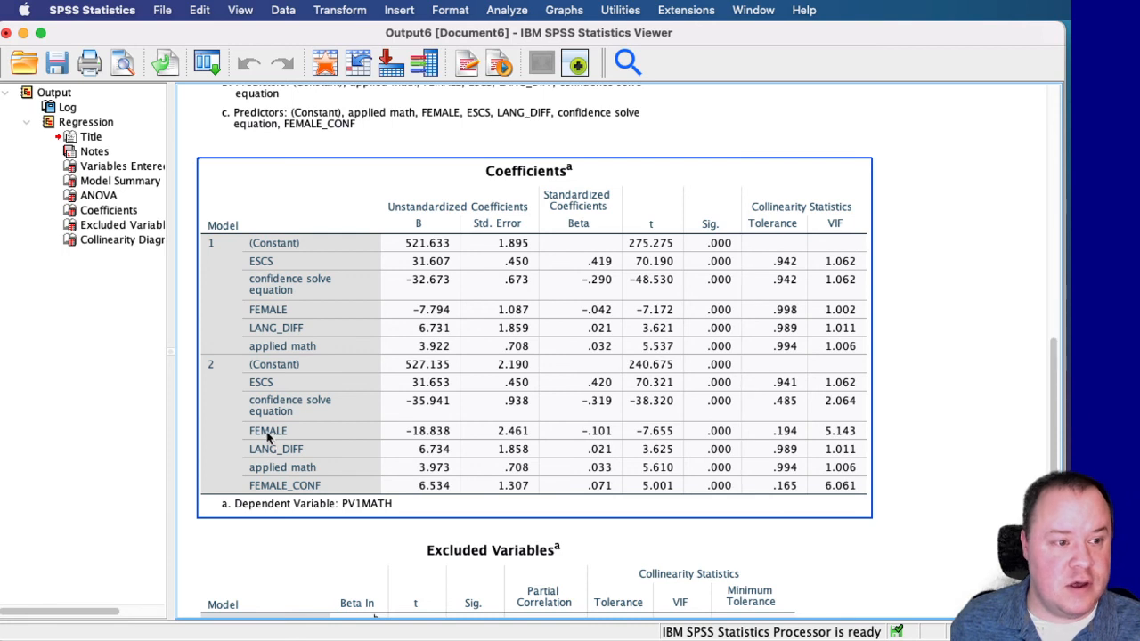
pyautogui.moveTo(267, 436)
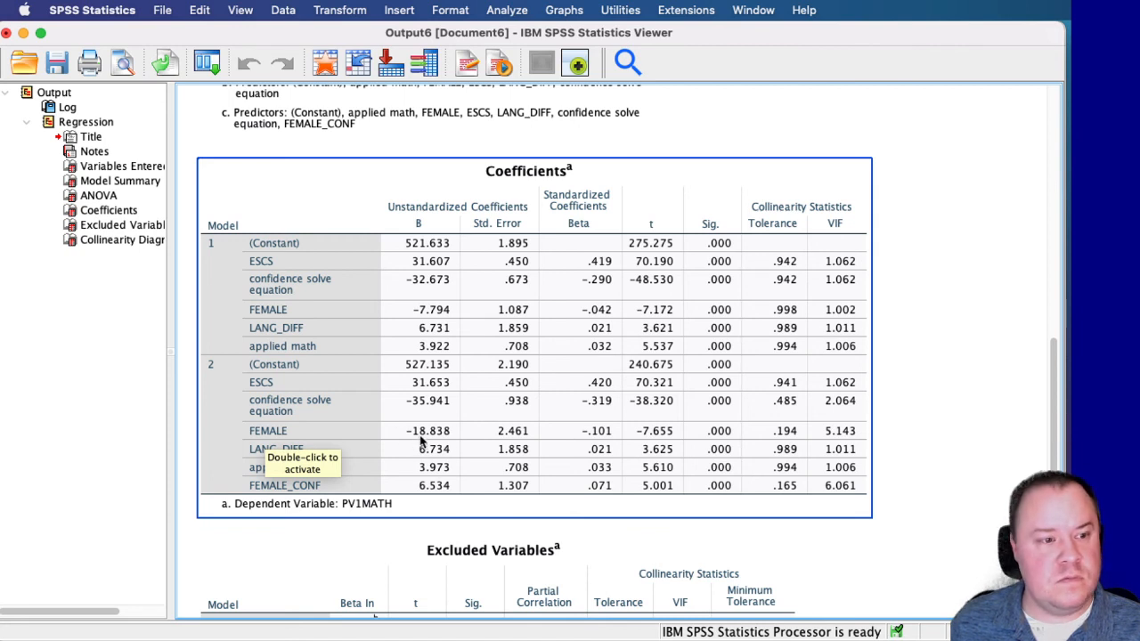
pyautogui.moveTo(150, 486)
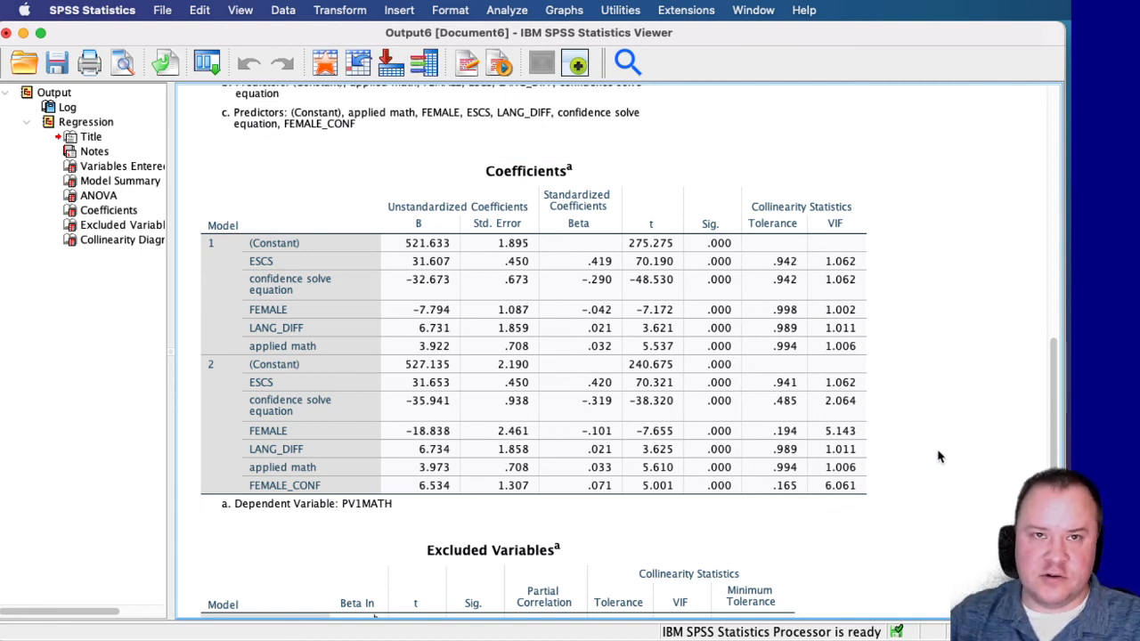
pyautogui.moveTo(944, 481)
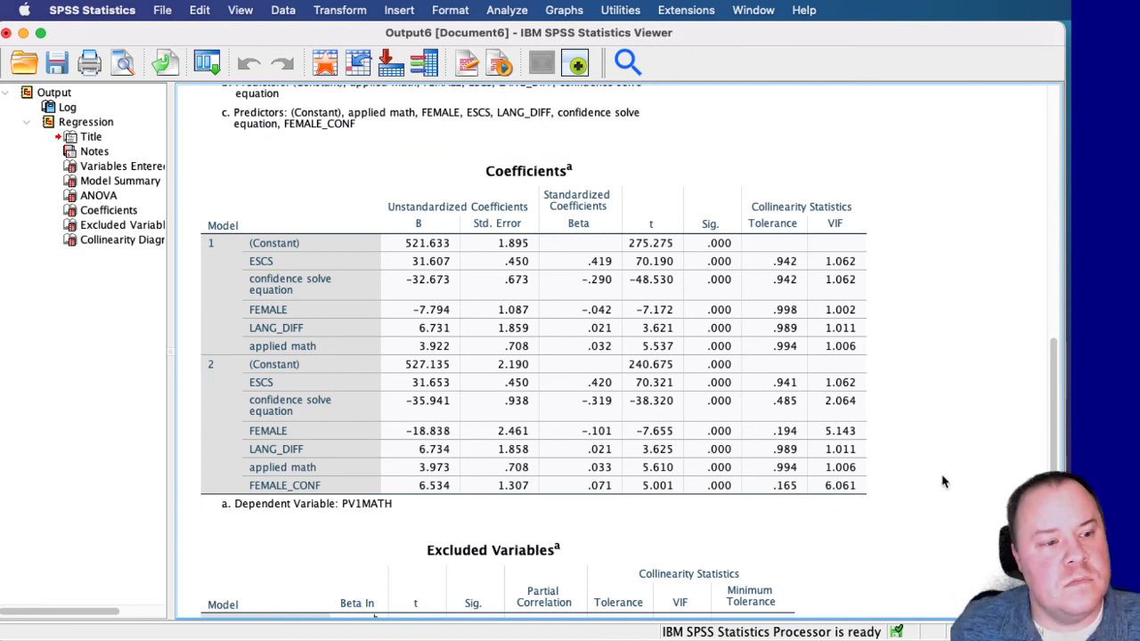